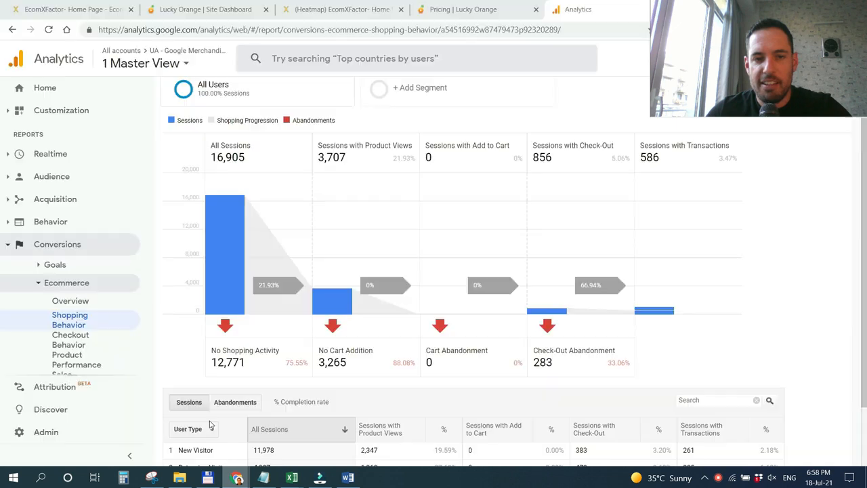
mouse_move(529, 125)
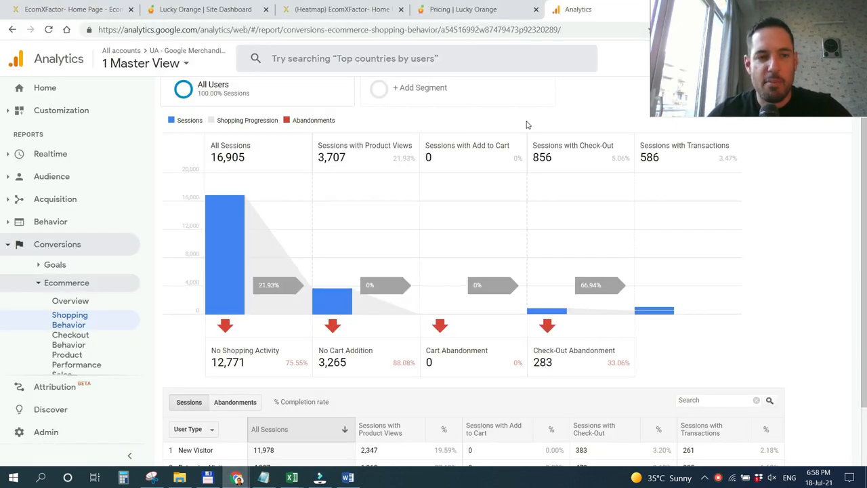
Review the Shopping Behavior funnel, then switch to the Checkout Behavior report under Ecommerce
scroll(down, 3)
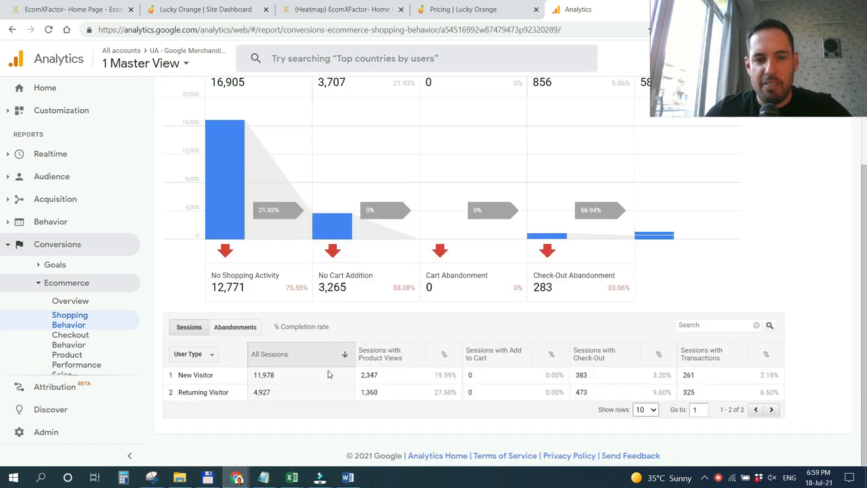
mouse_move(366, 276)
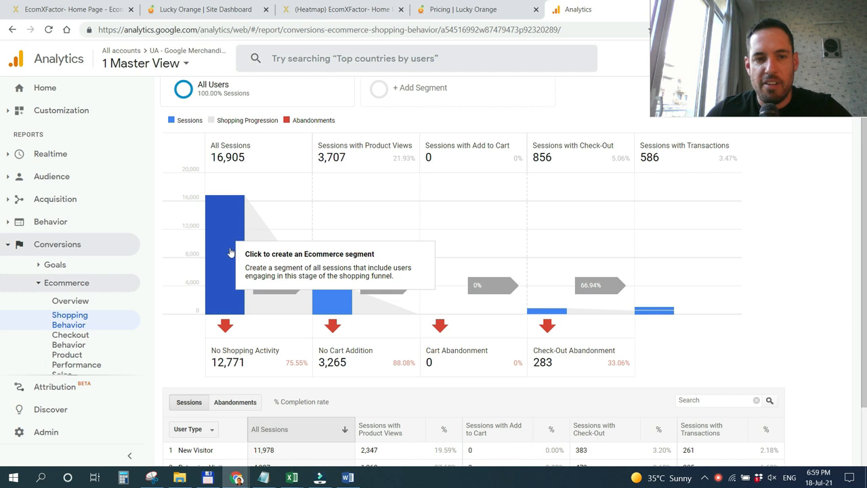
mouse_move(285, 277)
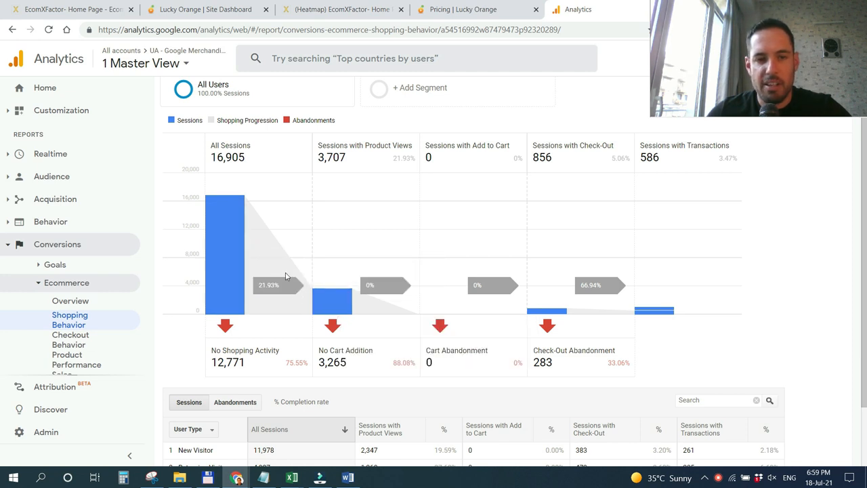
scroll(down, 3)
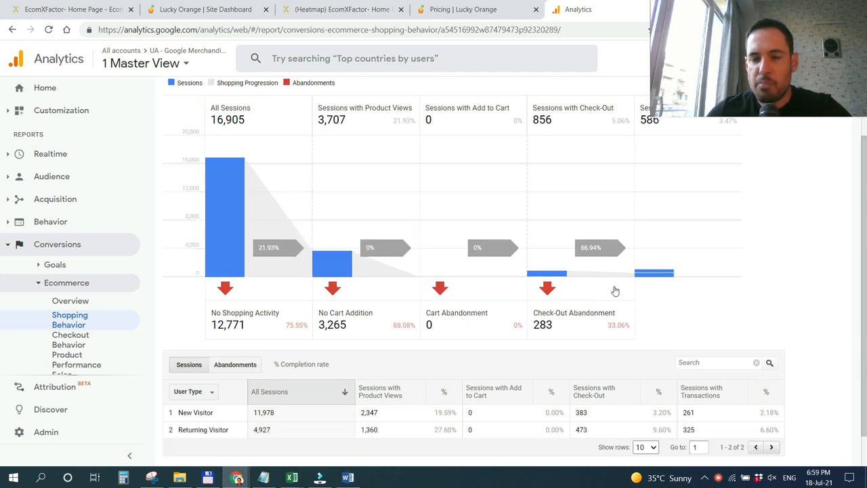
click(70, 339)
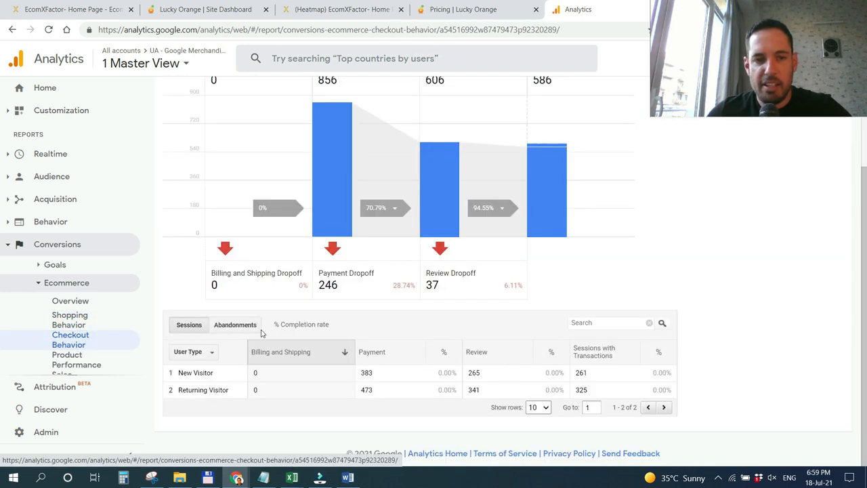
Break the Checkout Behavior table down by Device Category instead of User Type
click(193, 352)
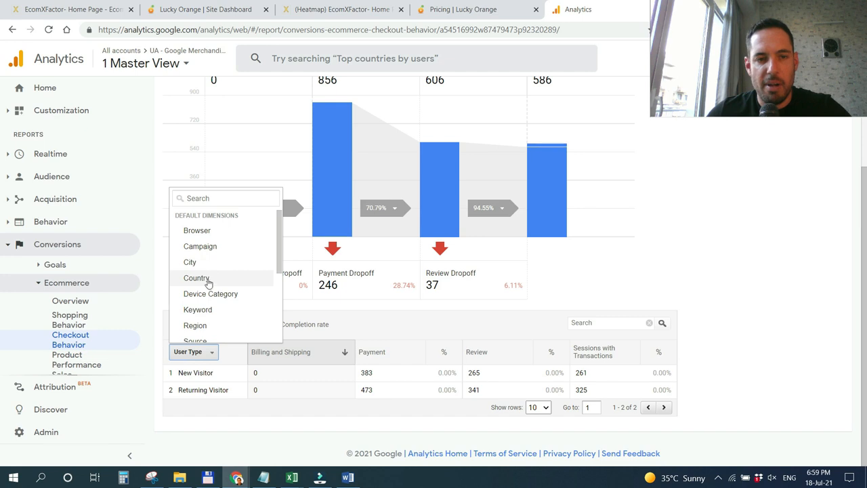
click(212, 293)
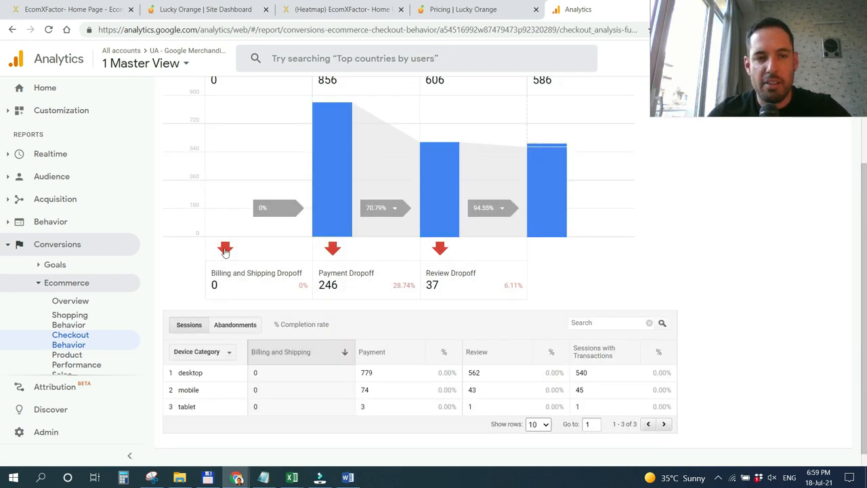
scroll(up, 3)
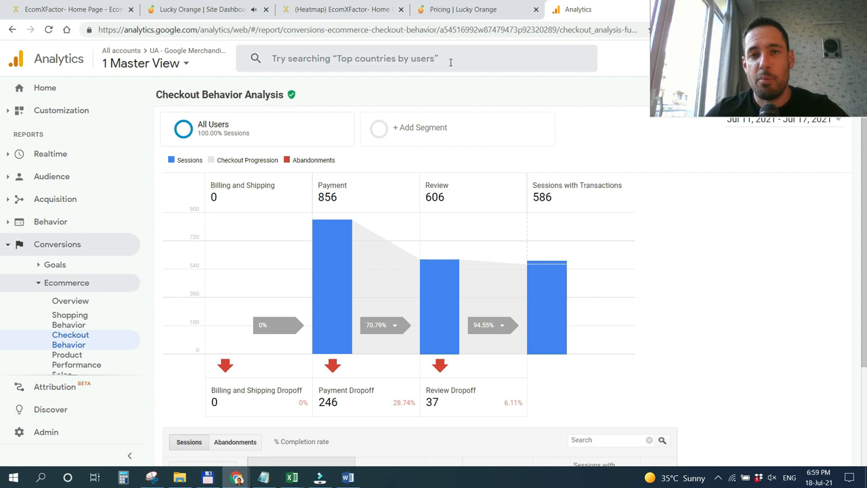
Switch to the Lucky Orange pricing tab and look over the Starter to Enterprise plan cards
click(474, 10)
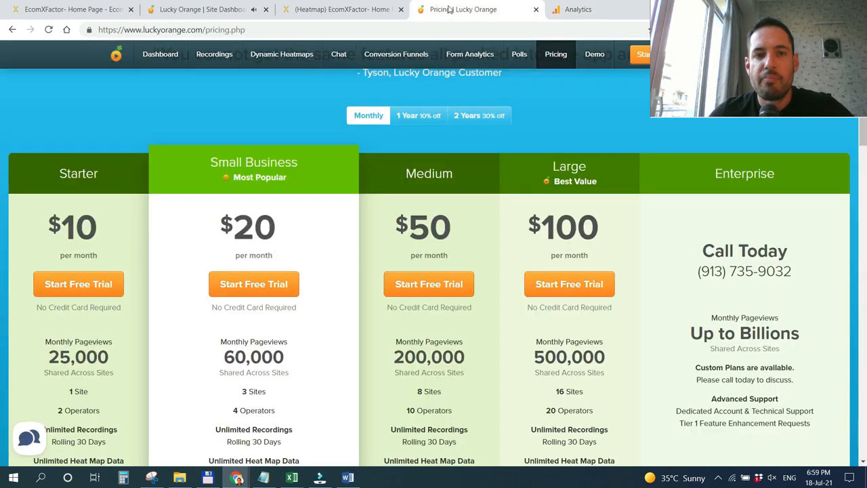
scroll(down, 3)
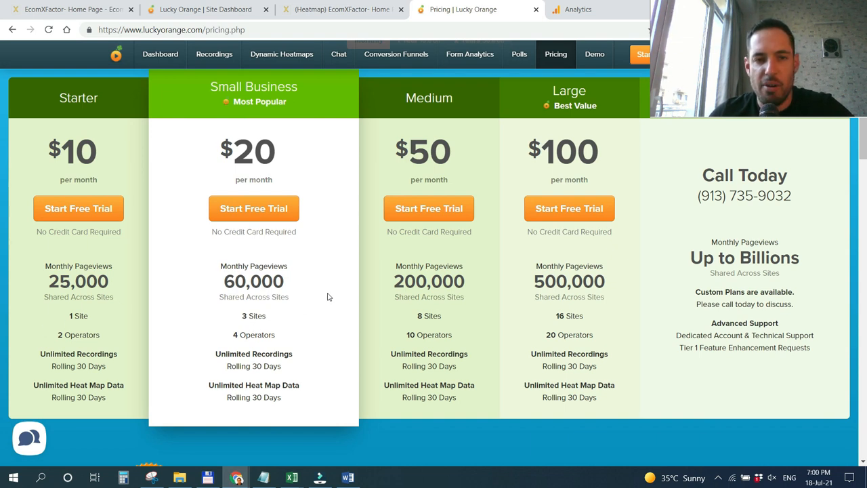
scroll(up, 3)
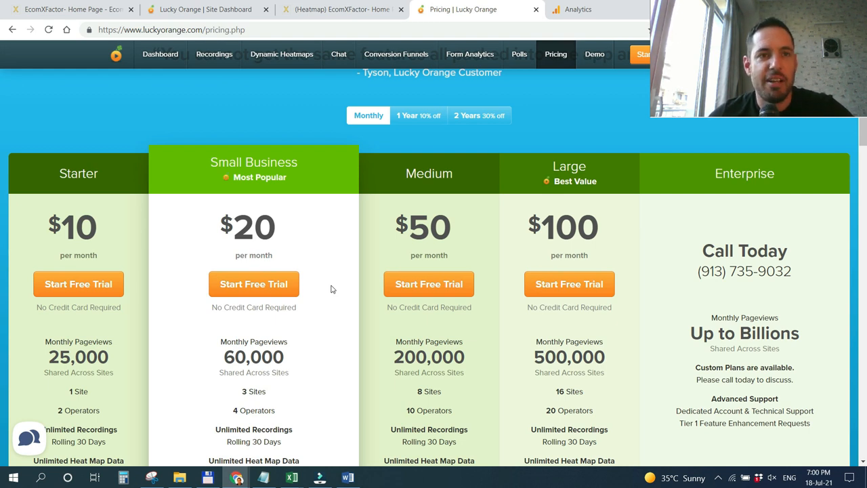
mouse_move(323, 279)
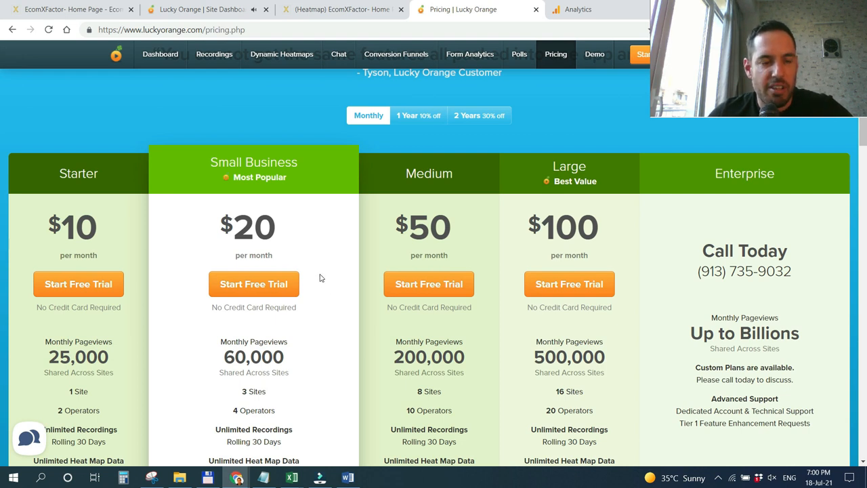
mouse_move(273, 214)
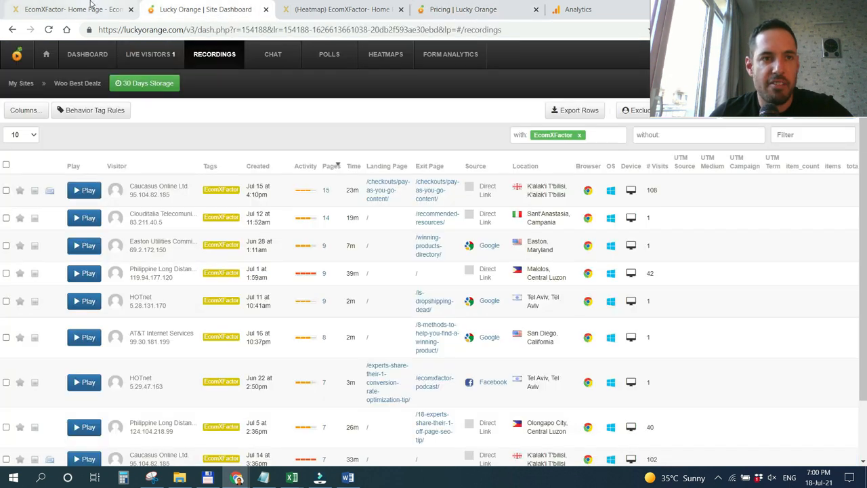
mouse_move(285, 120)
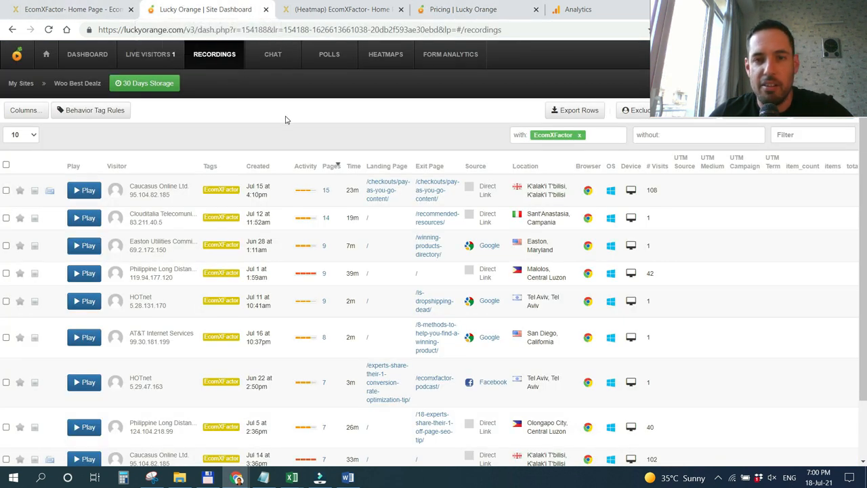
mouse_move(198, 157)
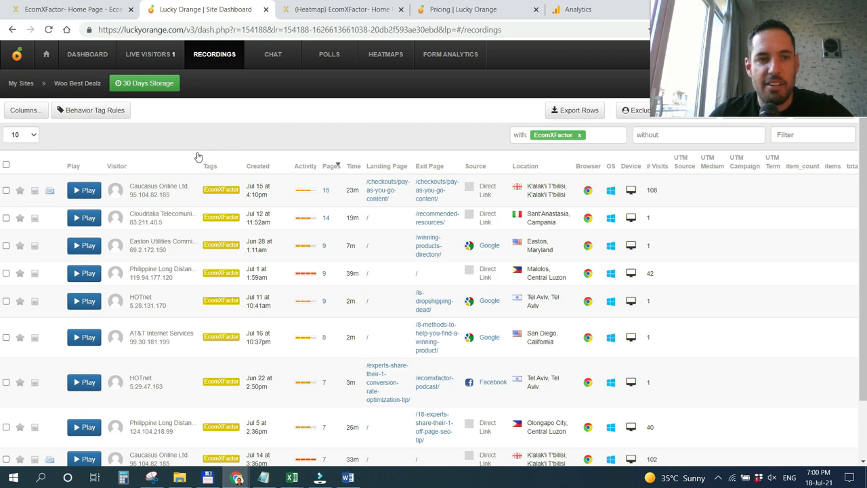
mouse_move(584, 178)
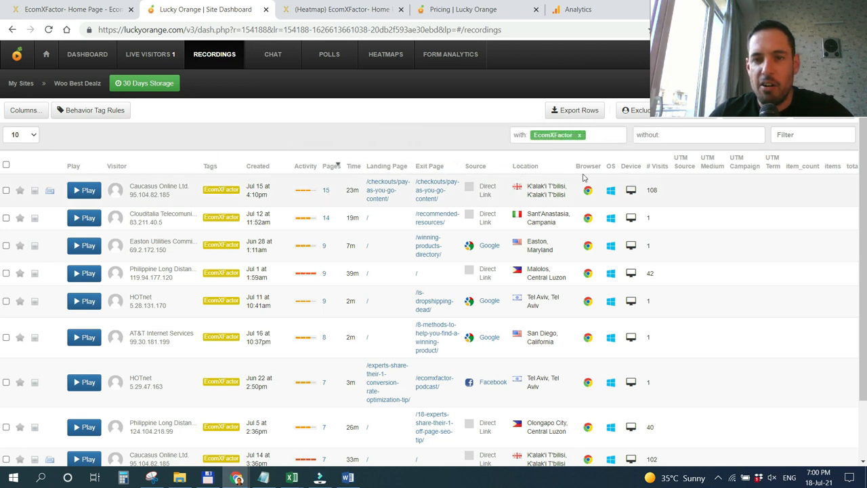
mouse_move(274, 222)
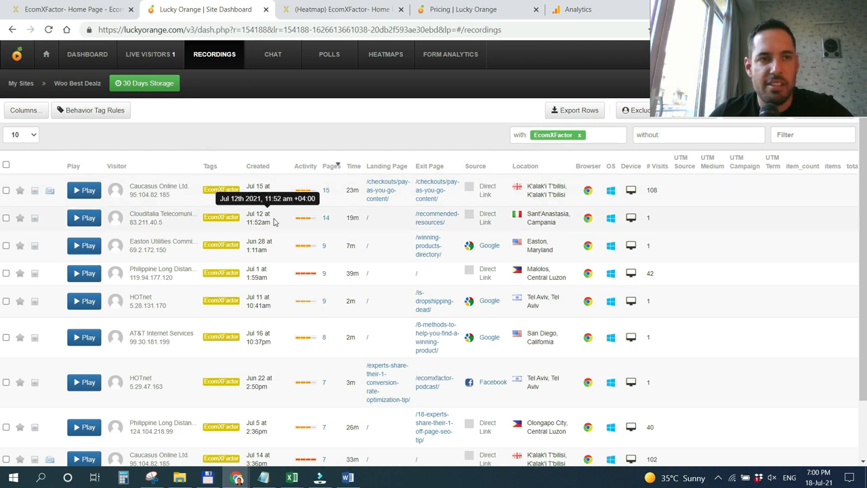
Switch to the Lucky Orange Site Dashboard tab with the visitor Recordings table
click(68, 9)
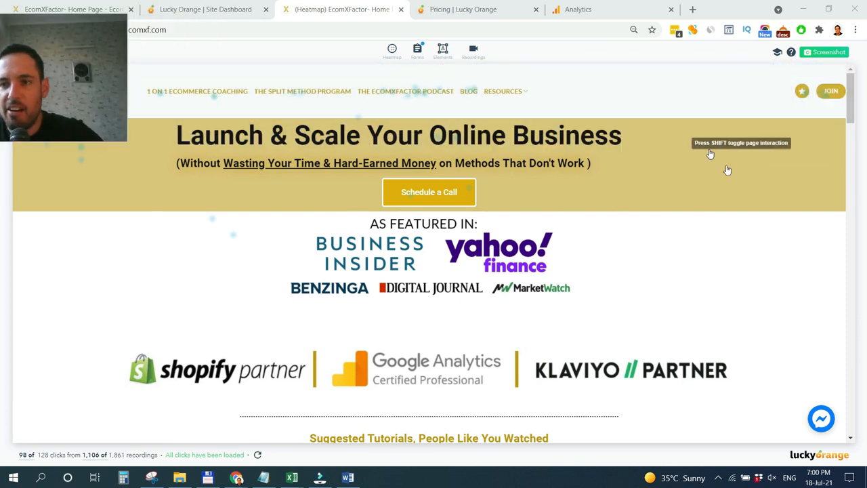
mouse_move(466, 140)
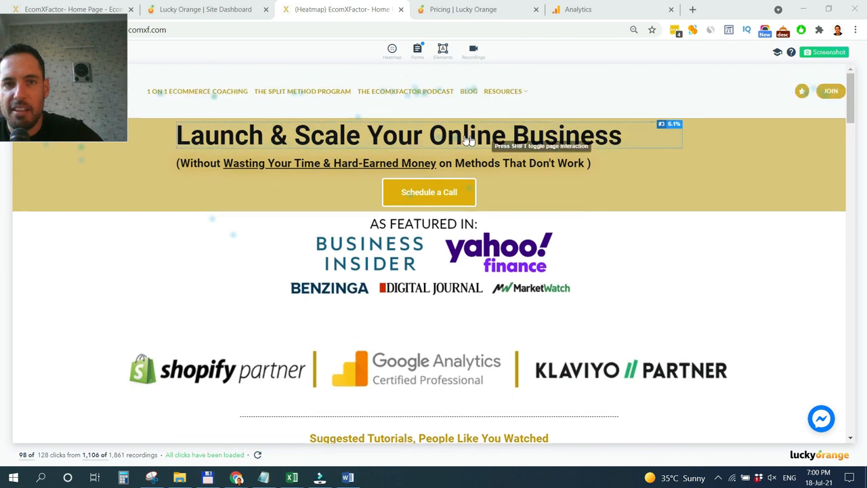
mouse_move(491, 178)
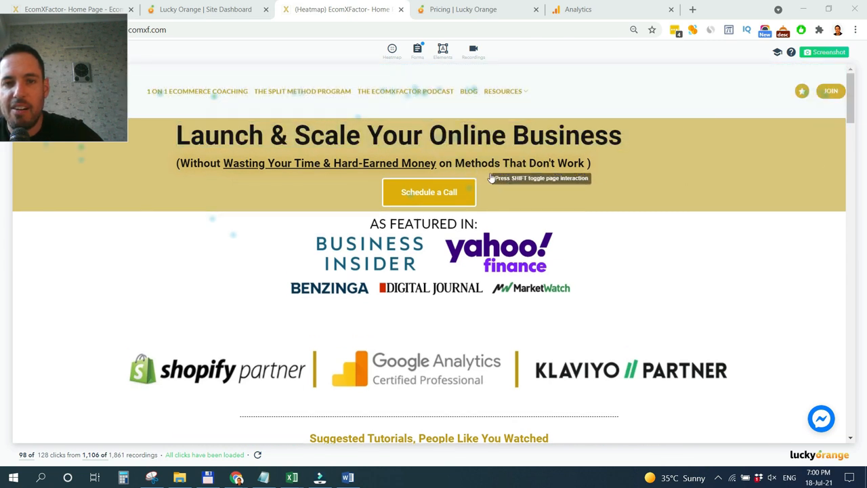
Enable Show background in the heatmap settings and review click percentages down to the blog grid
click(392, 51)
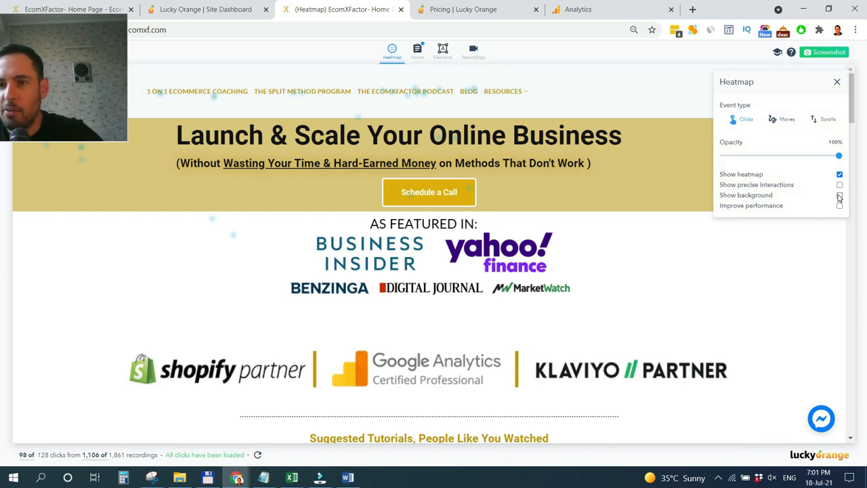
click(841, 195)
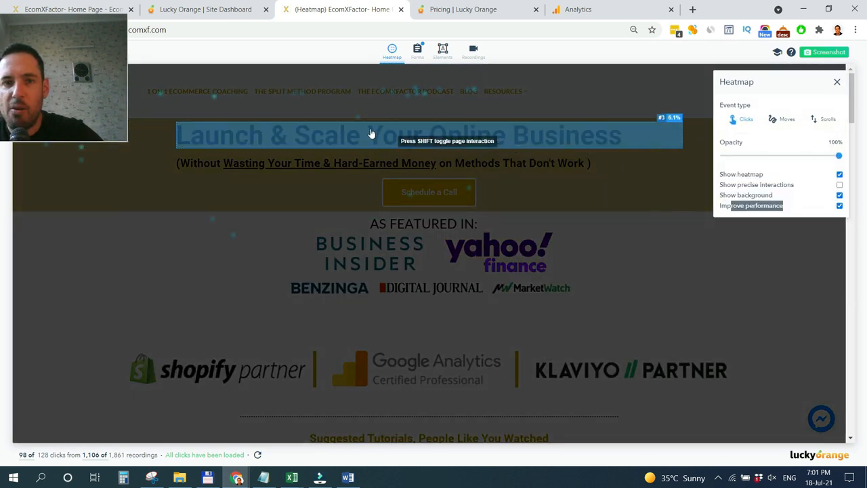
mouse_move(306, 104)
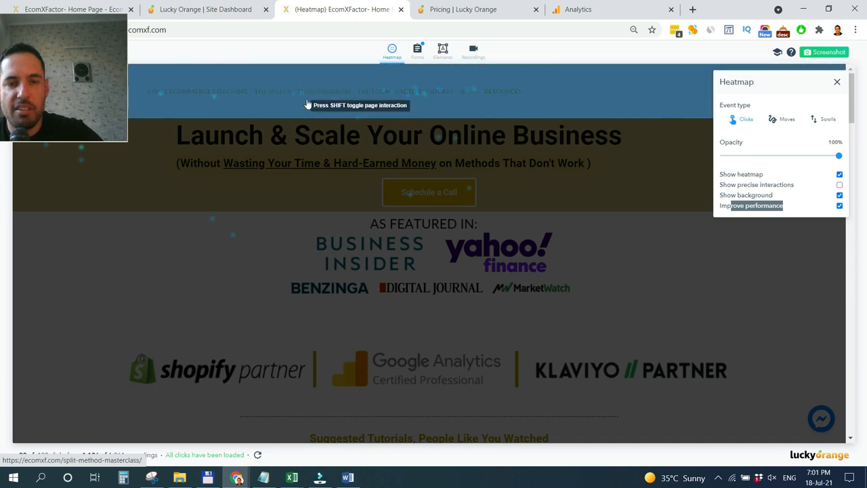
mouse_move(425, 110)
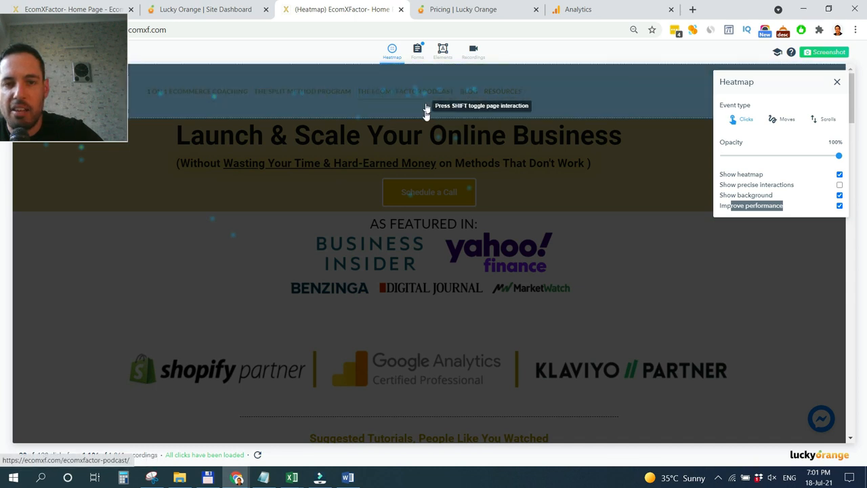
mouse_move(332, 229)
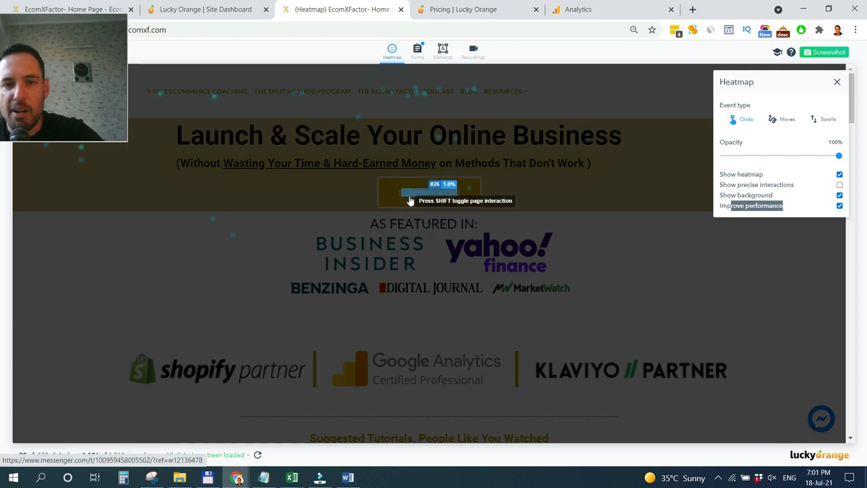
scroll(down, 3)
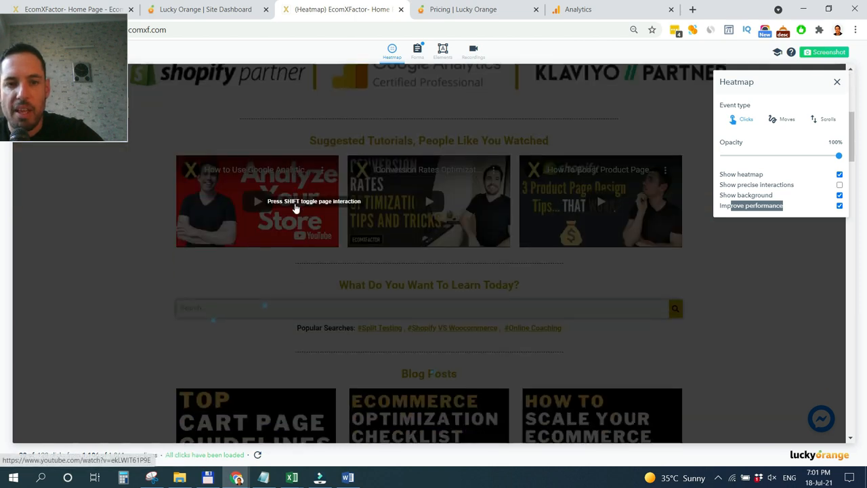
scroll(down, 3)
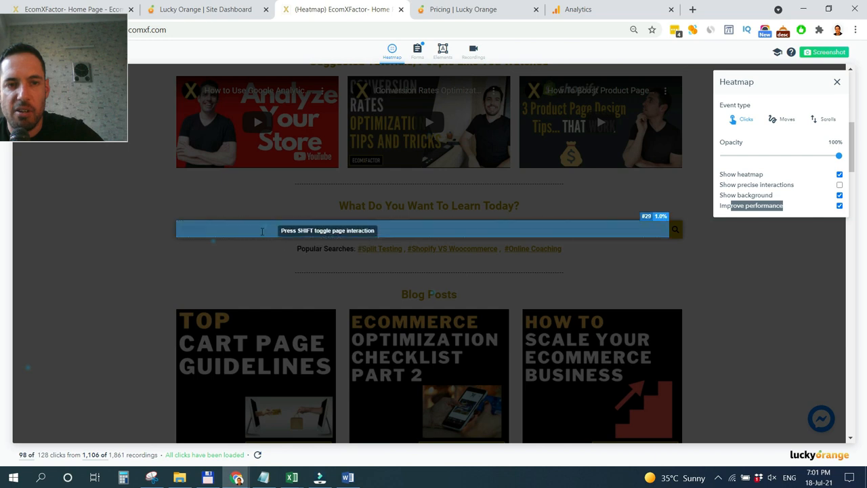
click(840, 185)
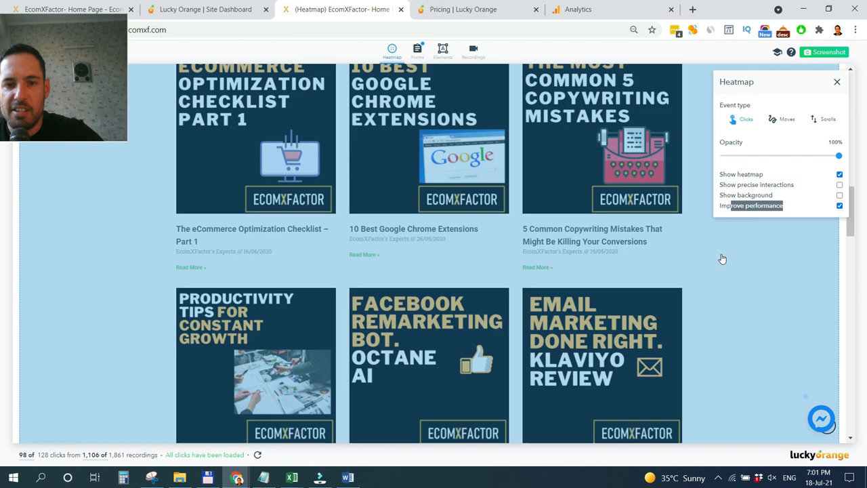
scroll(up, 3)
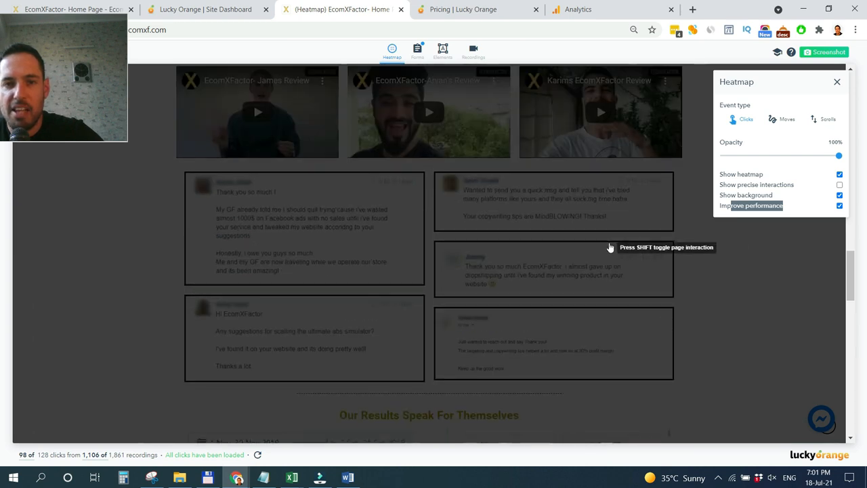
scroll(up, 3)
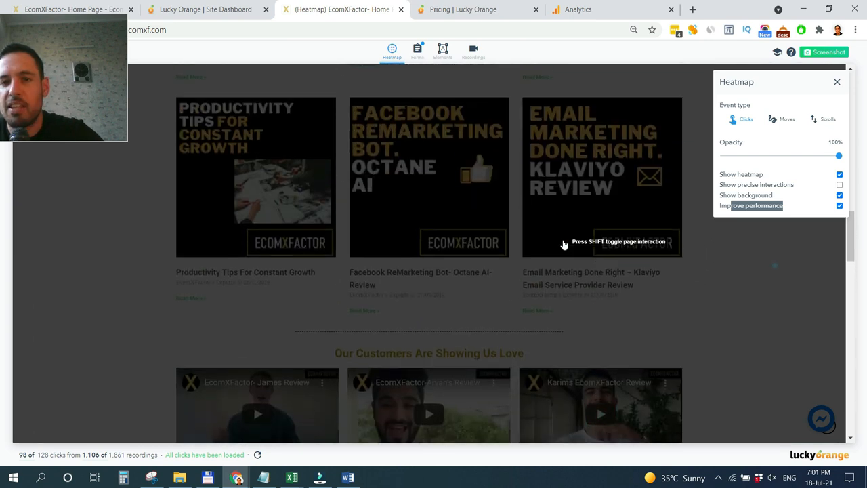
scroll(down, 3)
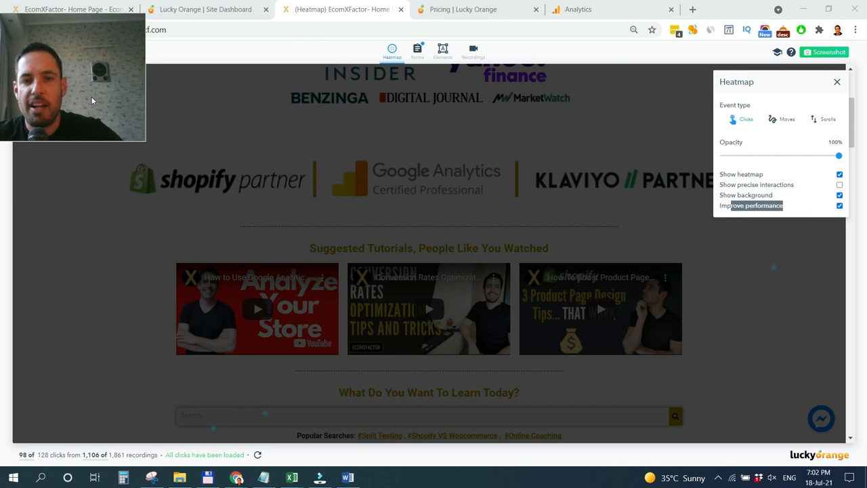
mouse_move(277, 170)
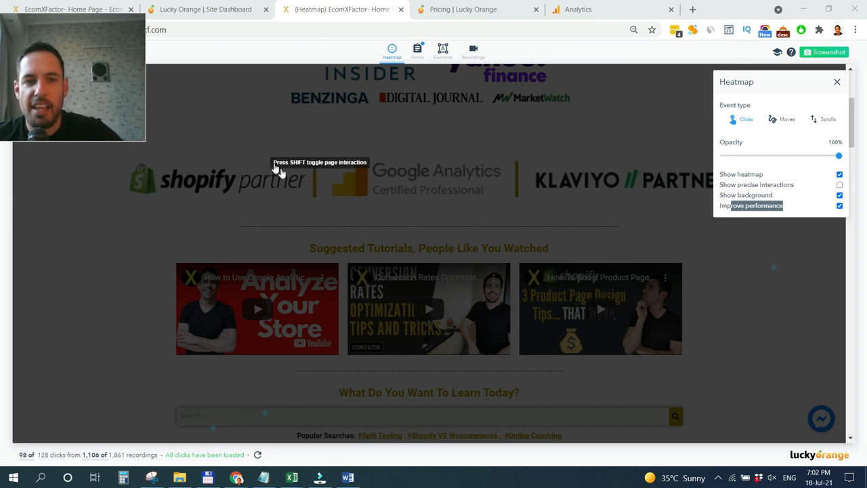
mouse_move(285, 176)
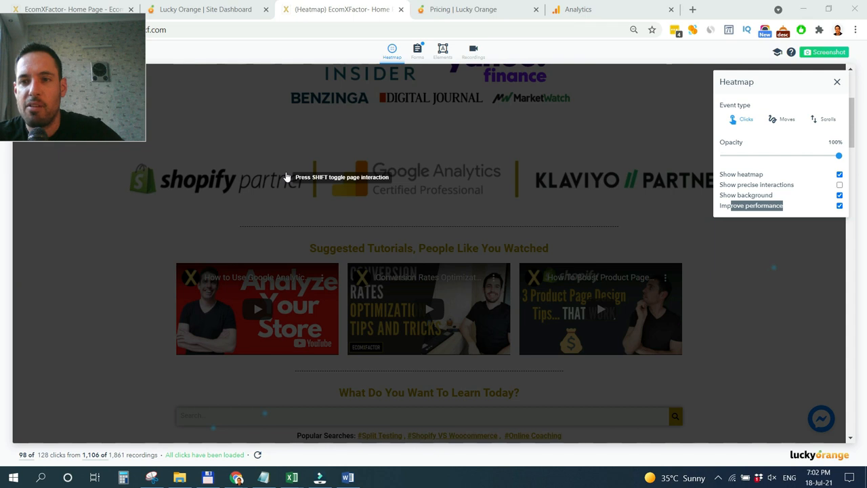
scroll(up, 3)
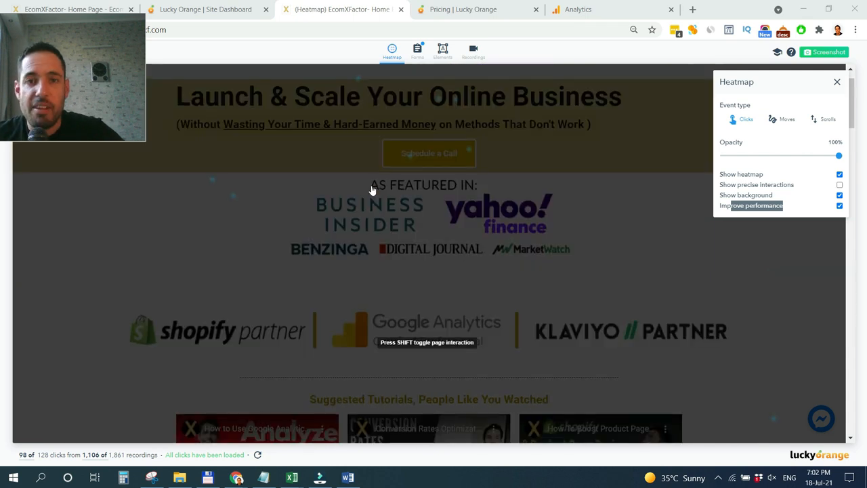
scroll(up, 3)
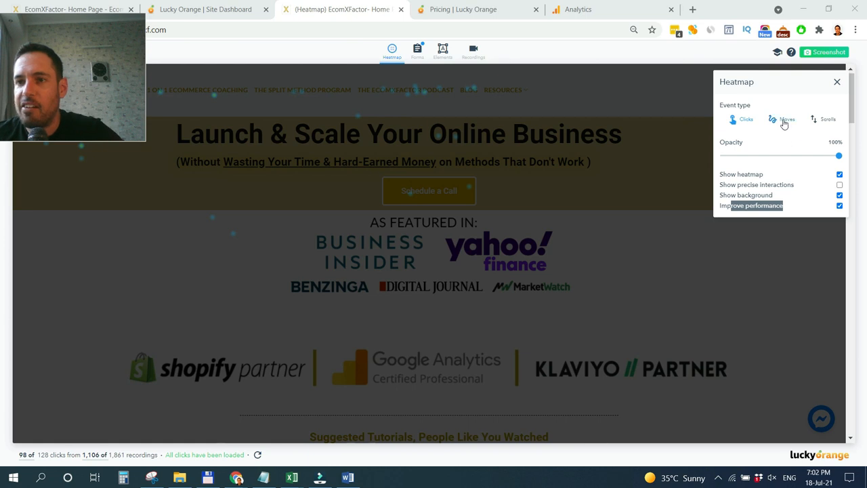
Switch the homepage heatmap to Moves data, then to Scrolls depth data
click(786, 119)
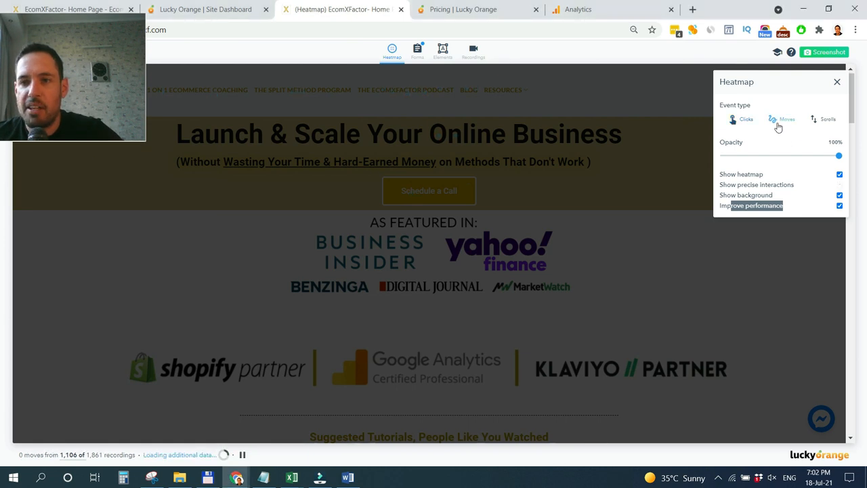
click(782, 119)
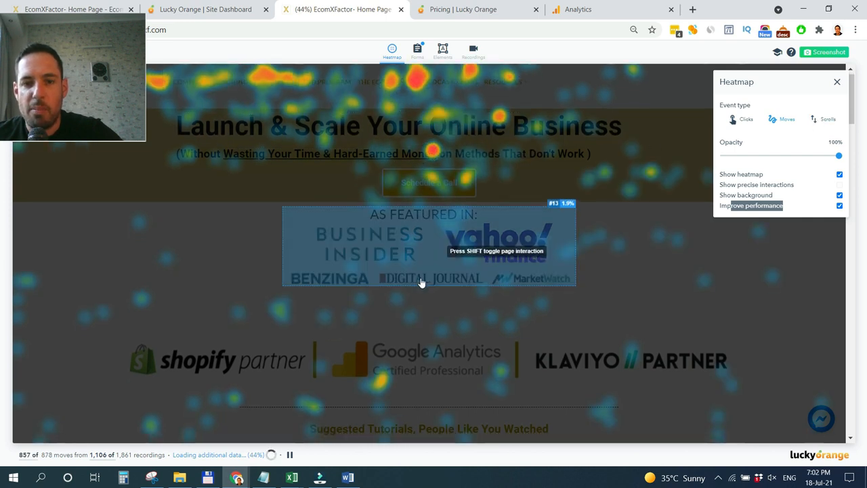
scroll(down, 3)
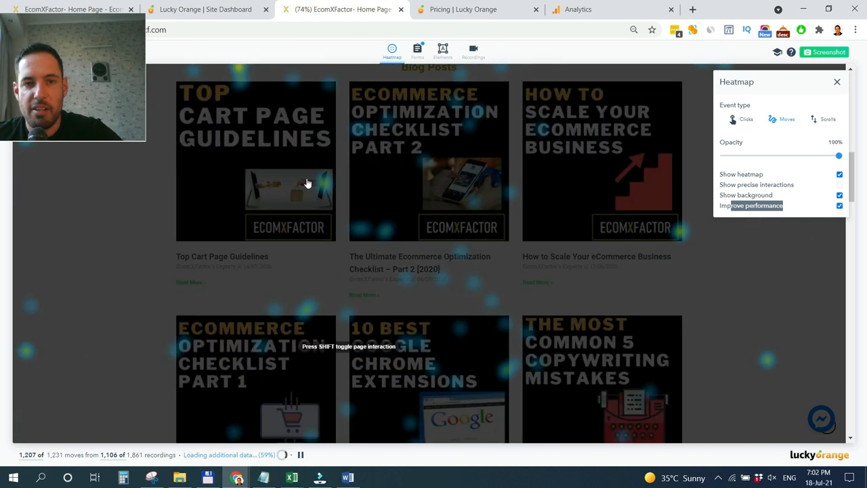
scroll(down, 3)
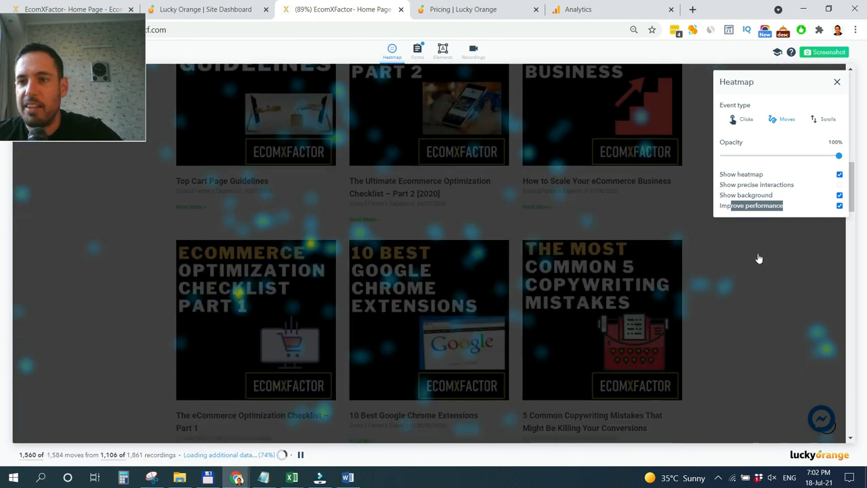
click(826, 119)
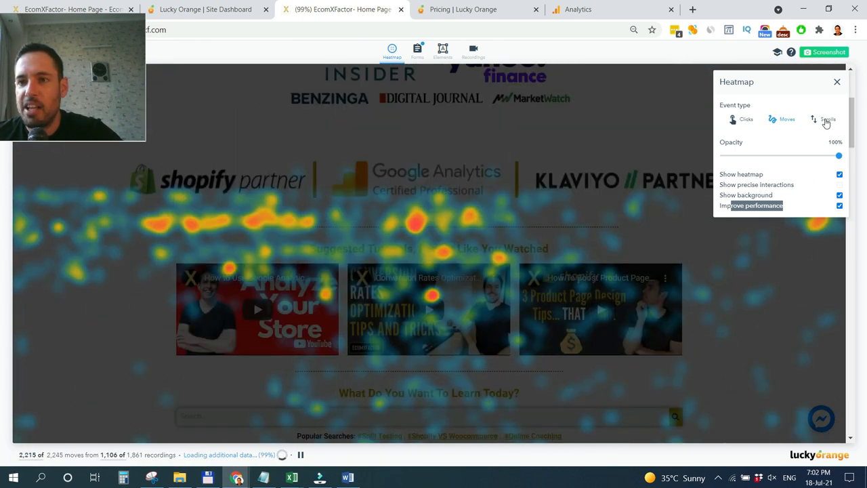
click(827, 119)
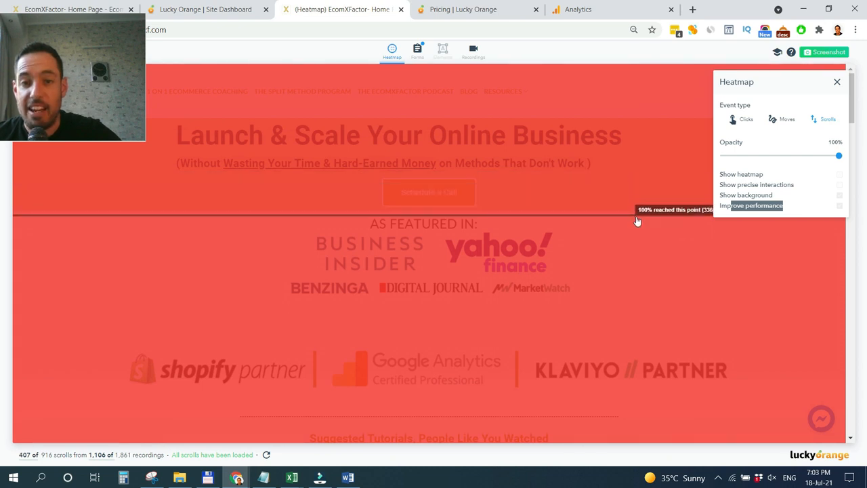
Scroll the scroll-depth heatmap down past the 50% and 70% reach points, then back to the top
scroll(down, 3)
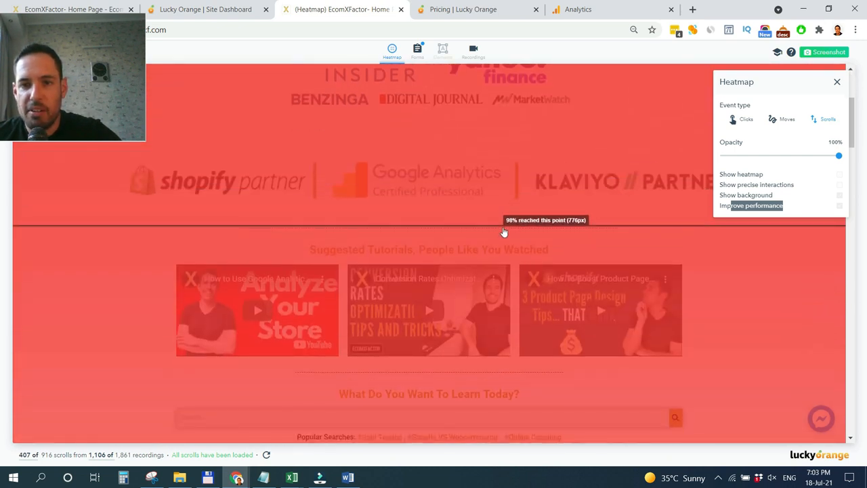
scroll(down, 3)
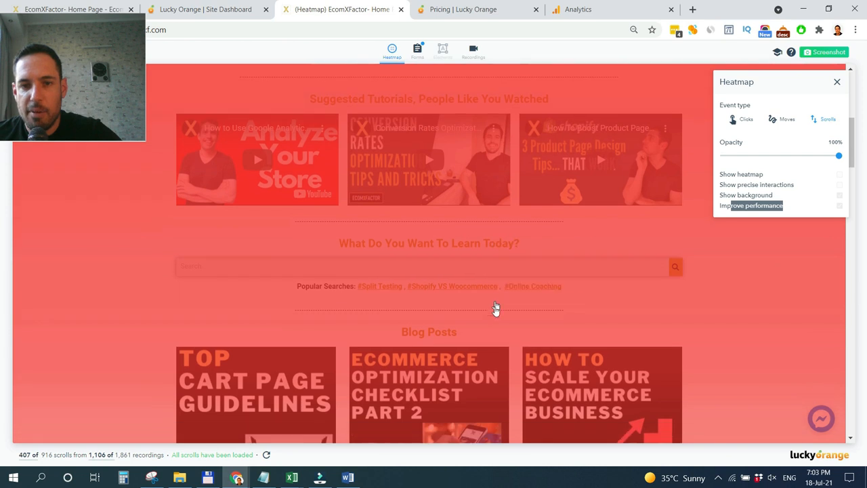
mouse_move(495, 312)
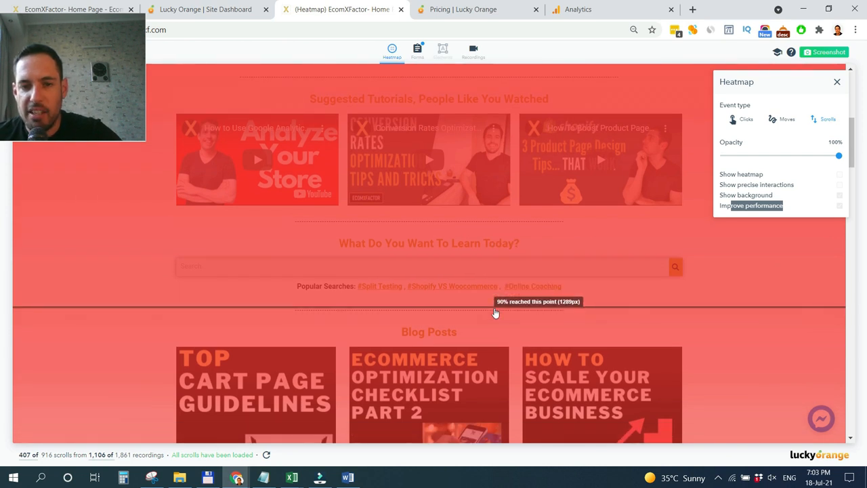
scroll(down, 3)
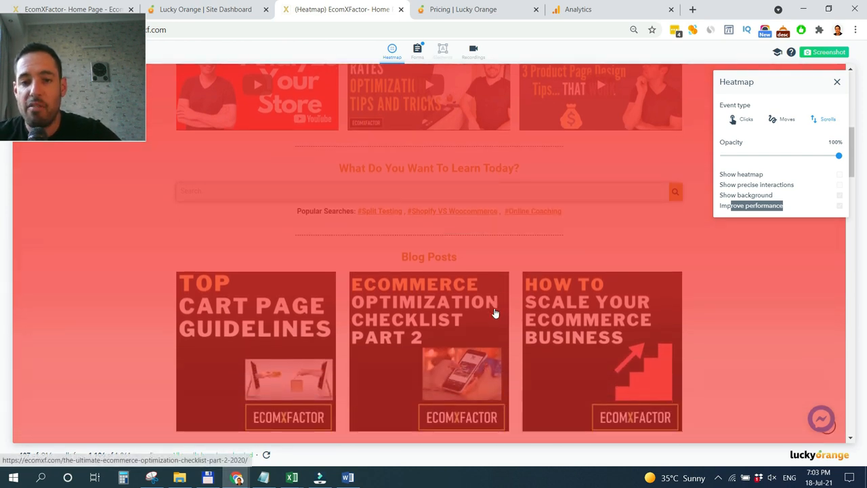
scroll(down, 3)
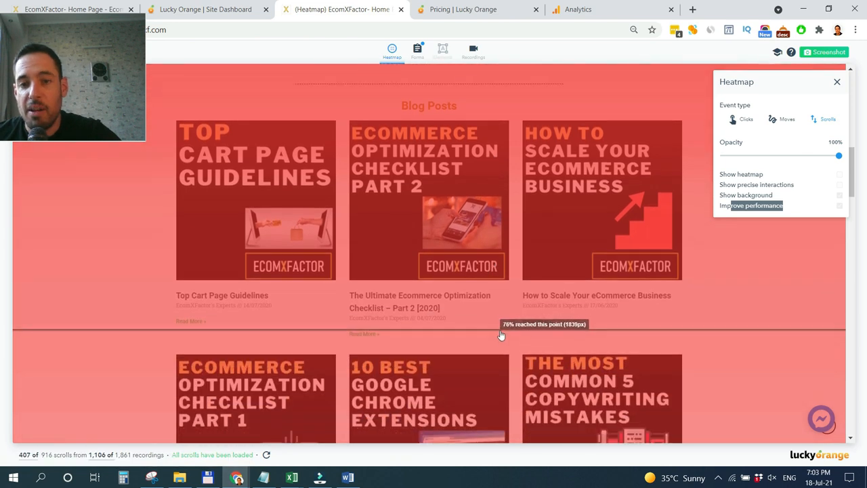
mouse_move(494, 336)
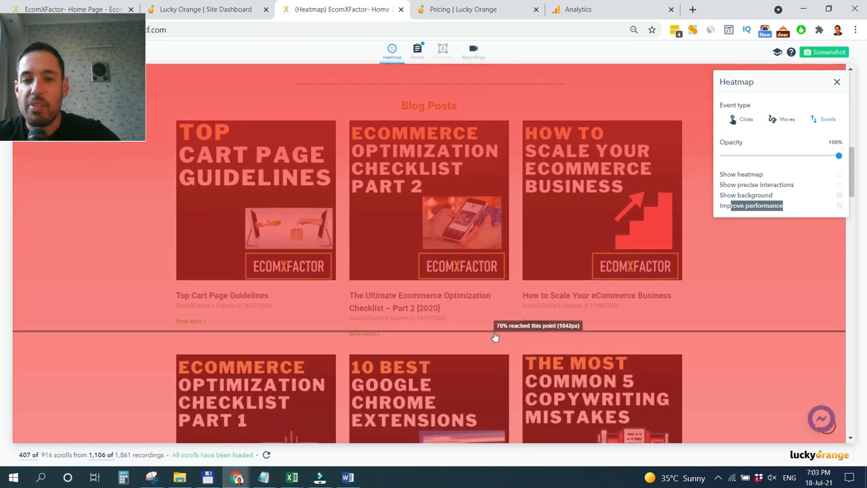
scroll(down, 3)
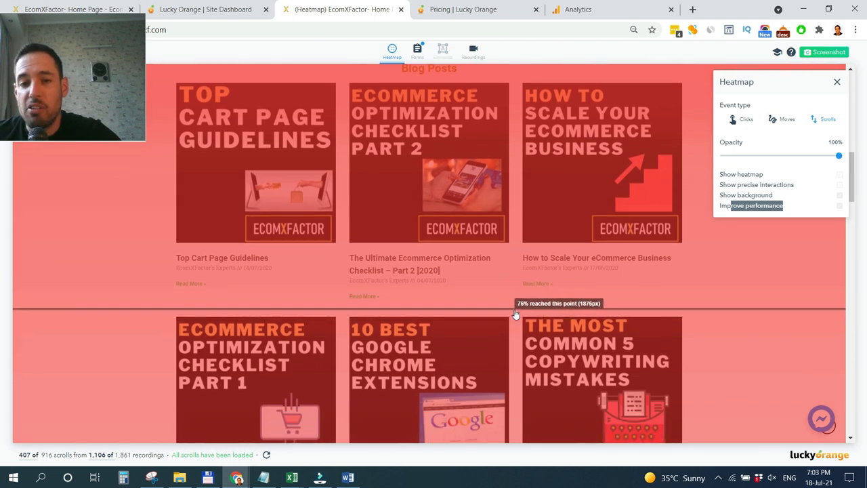
mouse_move(515, 319)
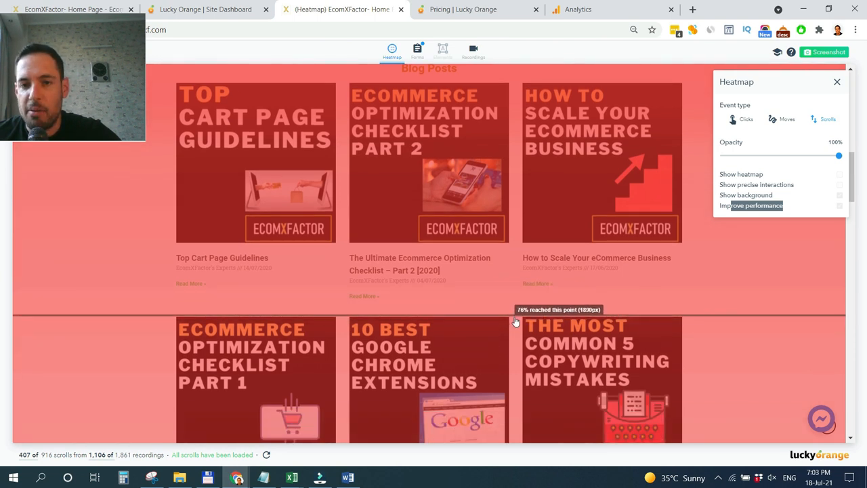
scroll(down, 3)
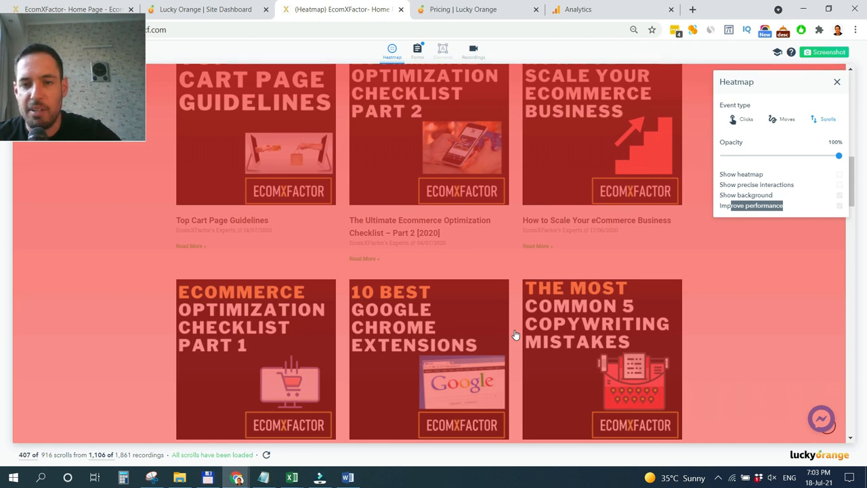
scroll(down, 3)
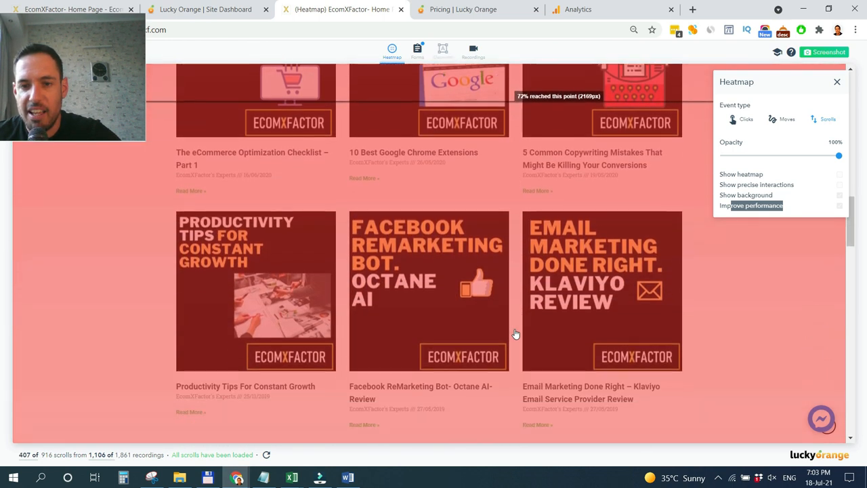
scroll(down, 3)
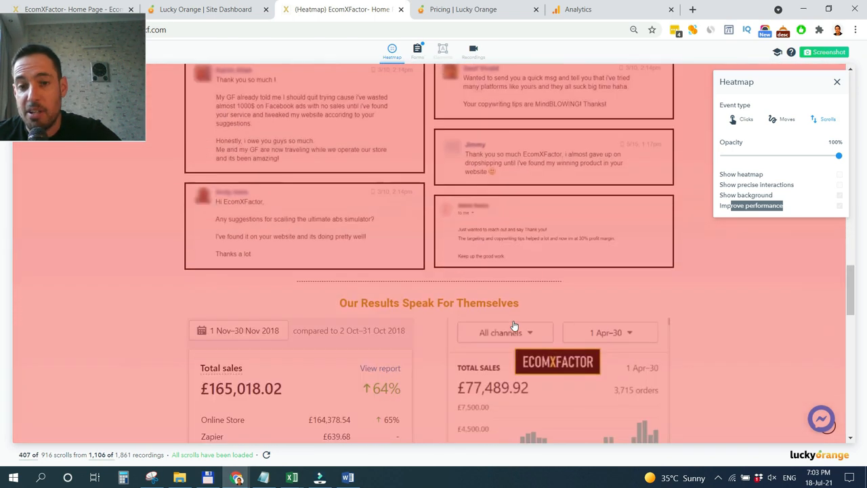
mouse_move(431, 312)
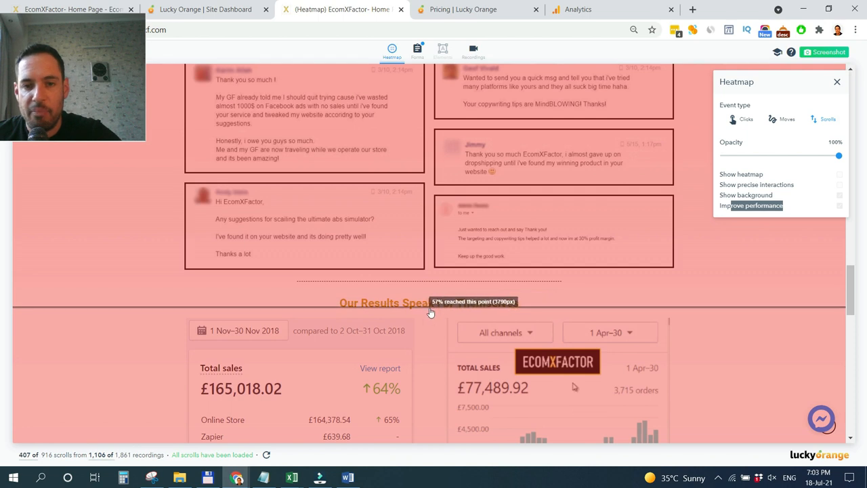
scroll(down, 3)
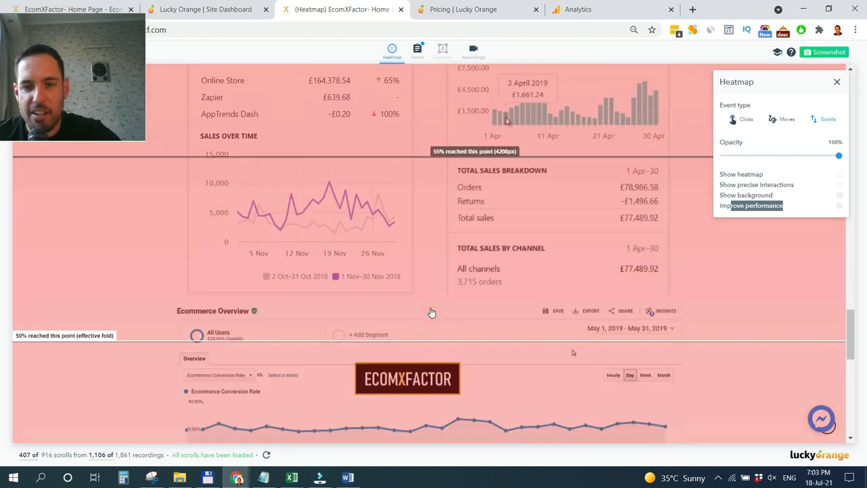
scroll(down, 3)
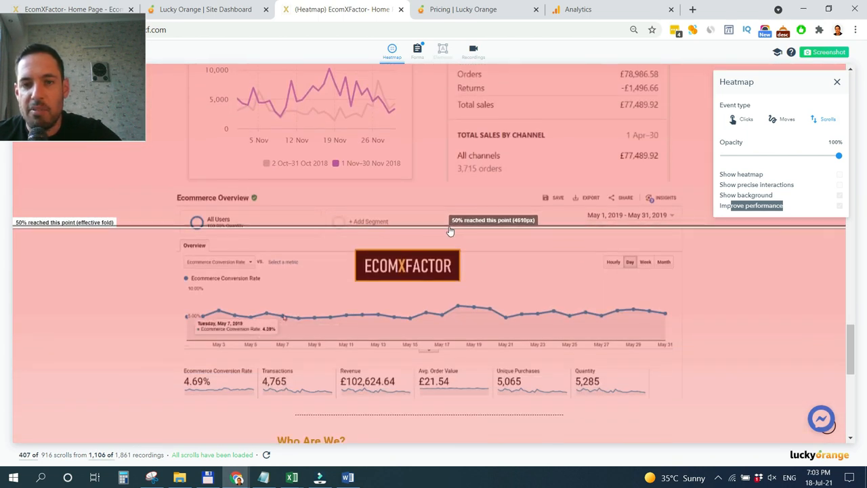
mouse_move(466, 236)
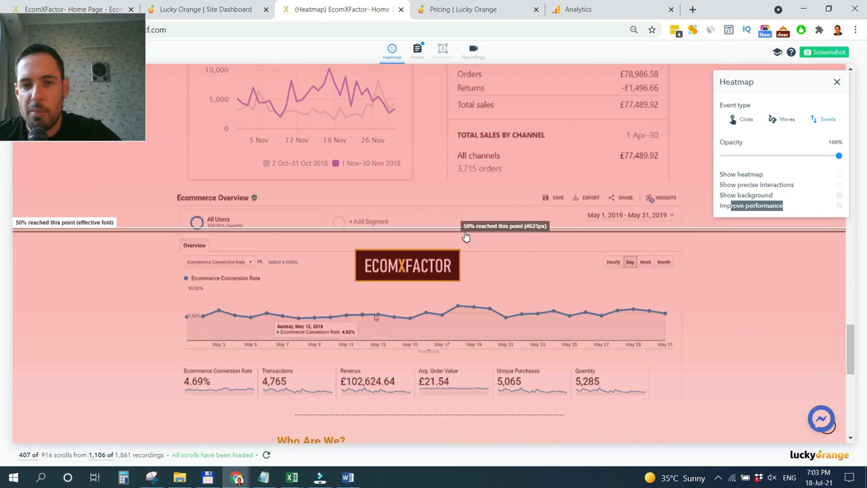
scroll(down, 3)
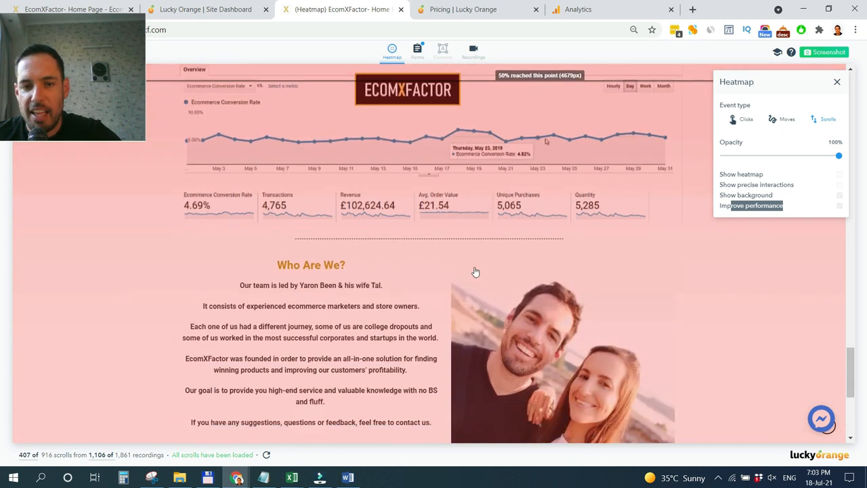
scroll(down, 3)
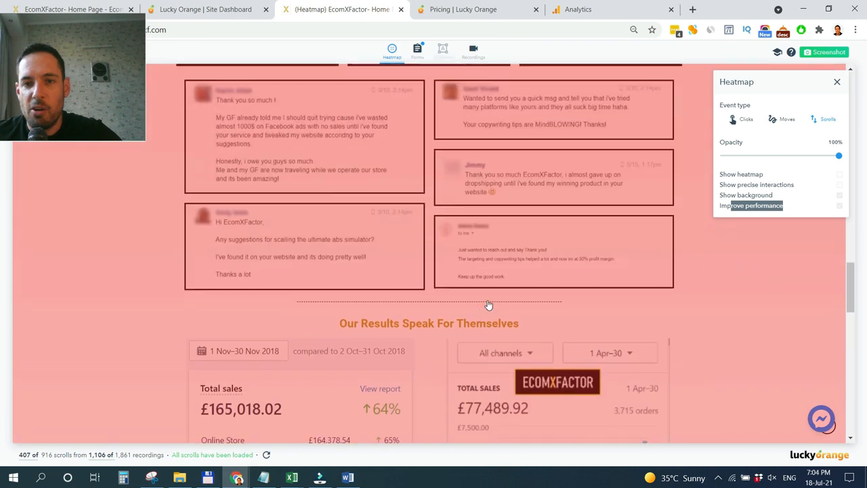
scroll(down, 3)
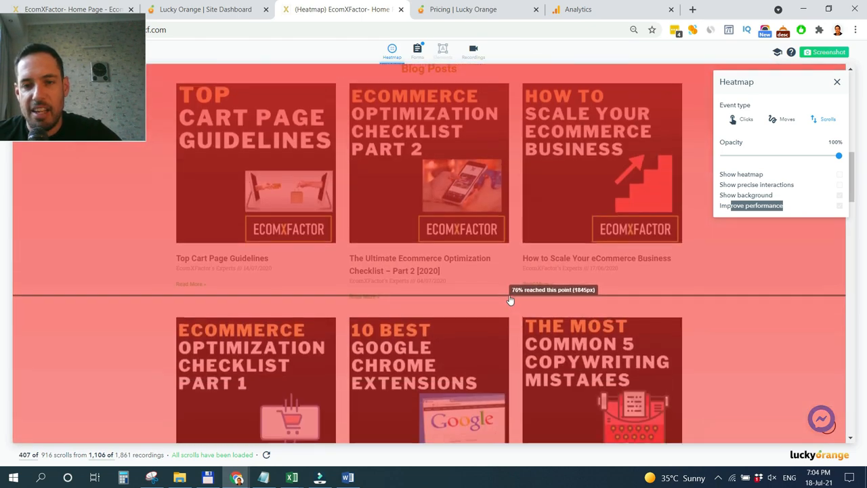
scroll(up, 3)
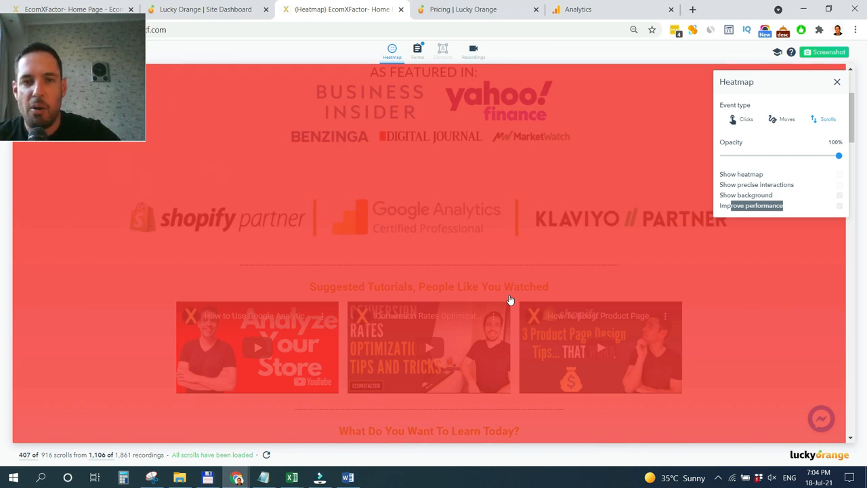
scroll(up, 3)
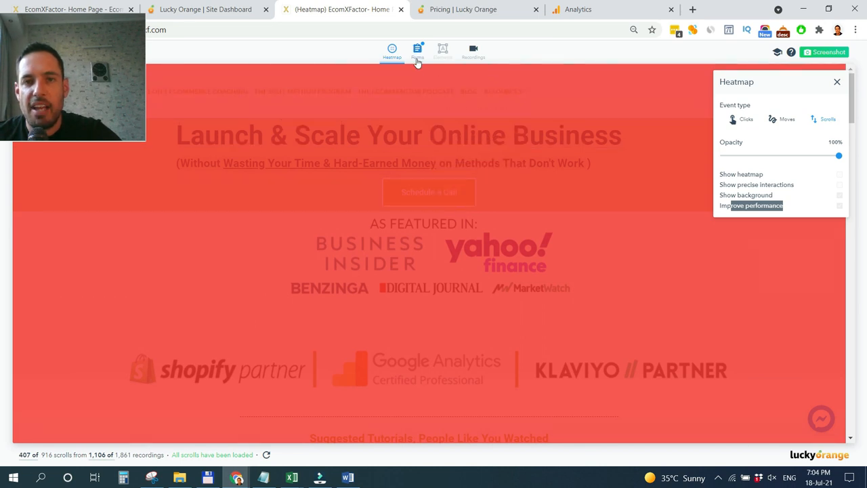
Switch the overlay to form analytics showing the search form's 1106 visited, 1 engaged, 1 converted
click(417, 52)
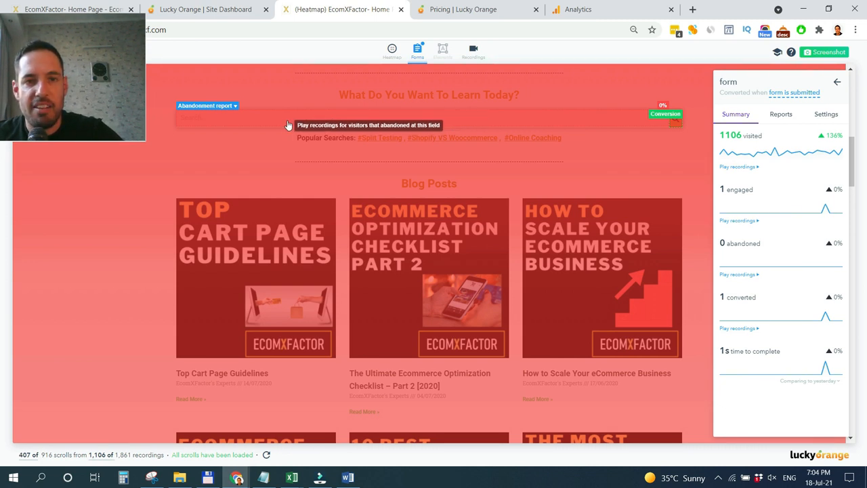
mouse_move(735, 189)
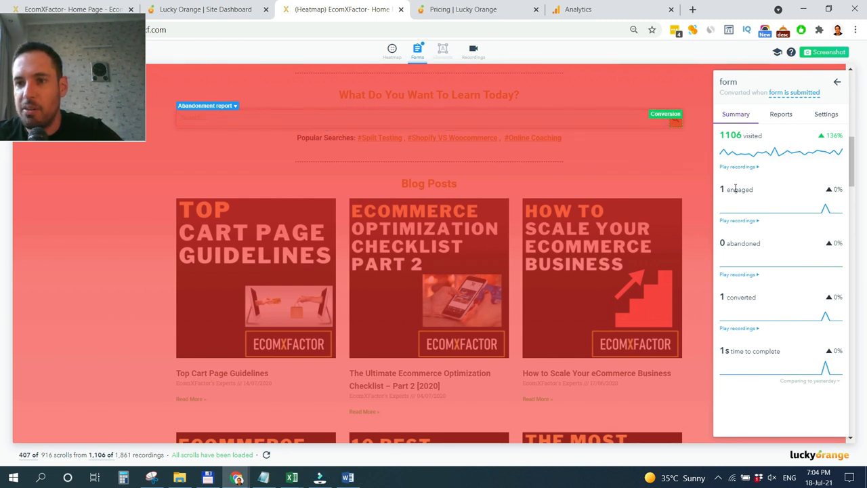
mouse_move(566, 122)
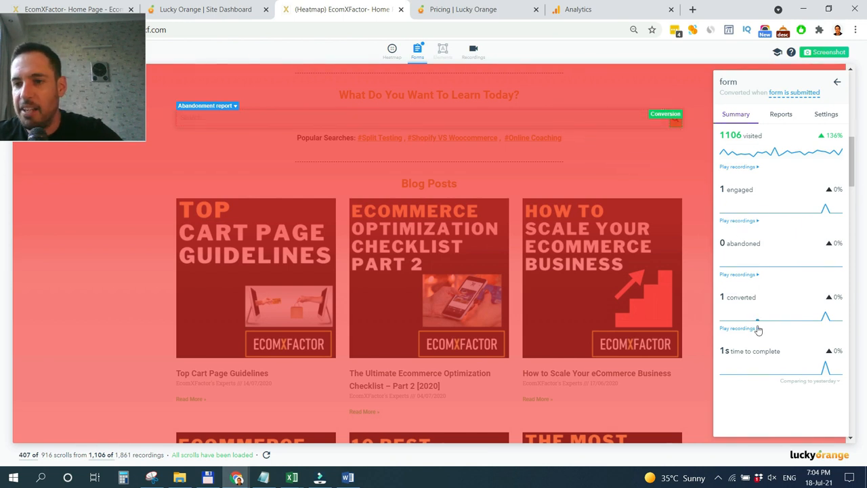
mouse_move(589, 160)
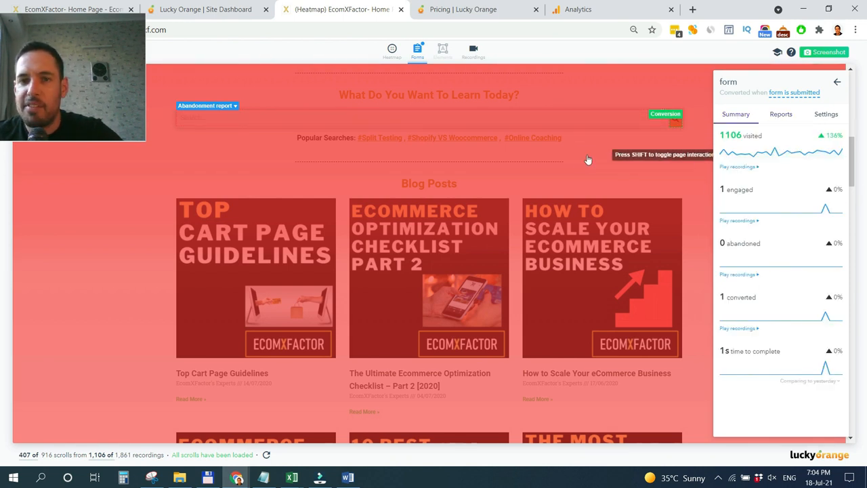
scroll(up, 3)
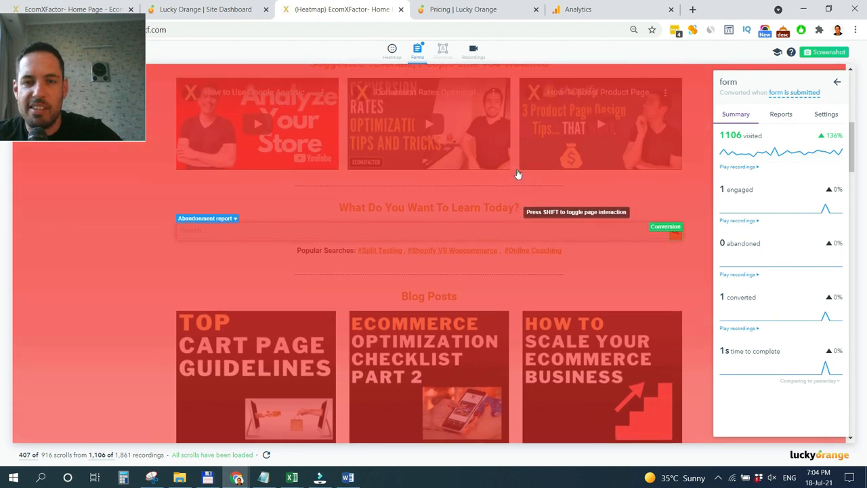
mouse_move(481, 233)
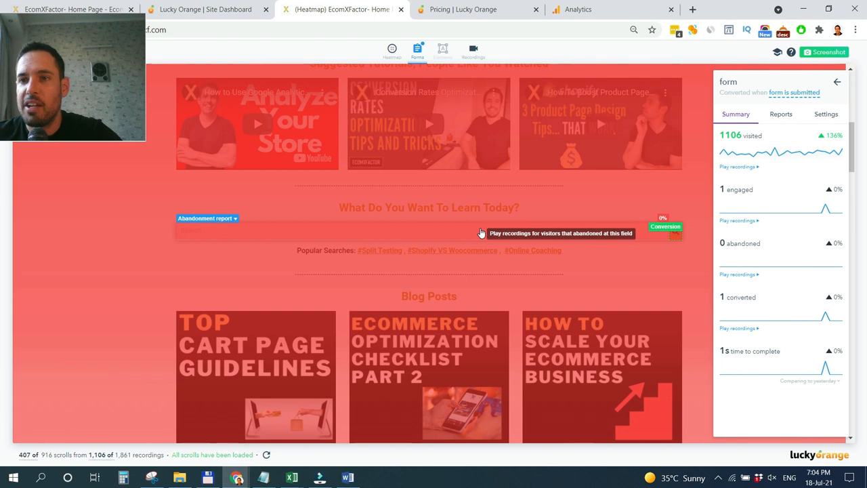
scroll(up, 3)
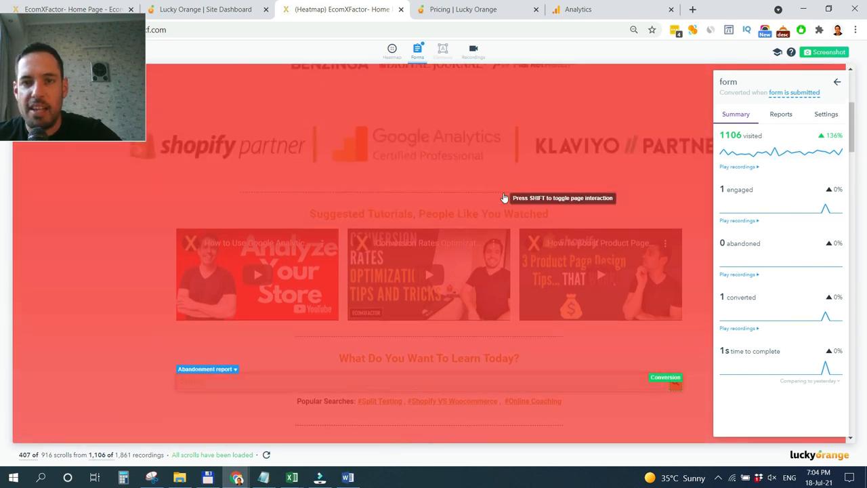
scroll(up, 3)
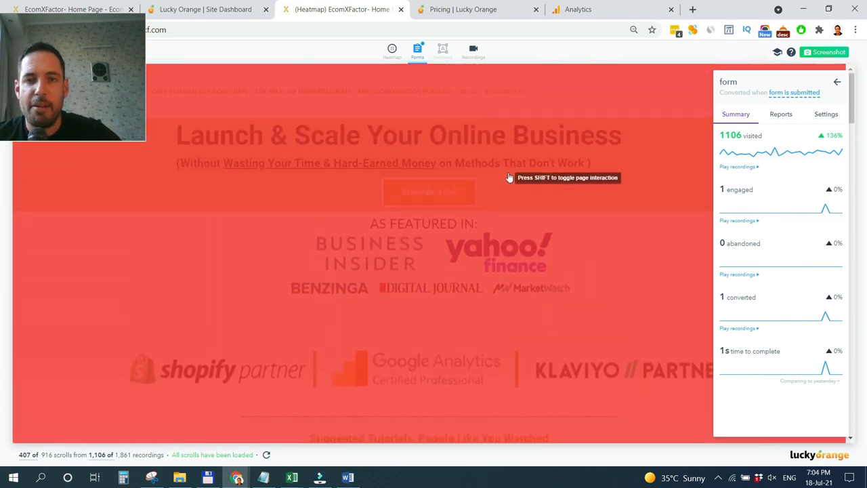
mouse_move(332, 95)
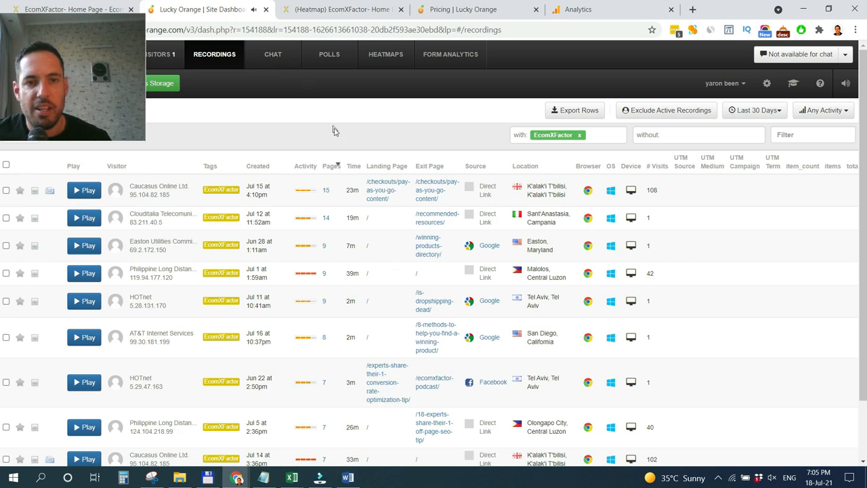
mouse_move(80, 88)
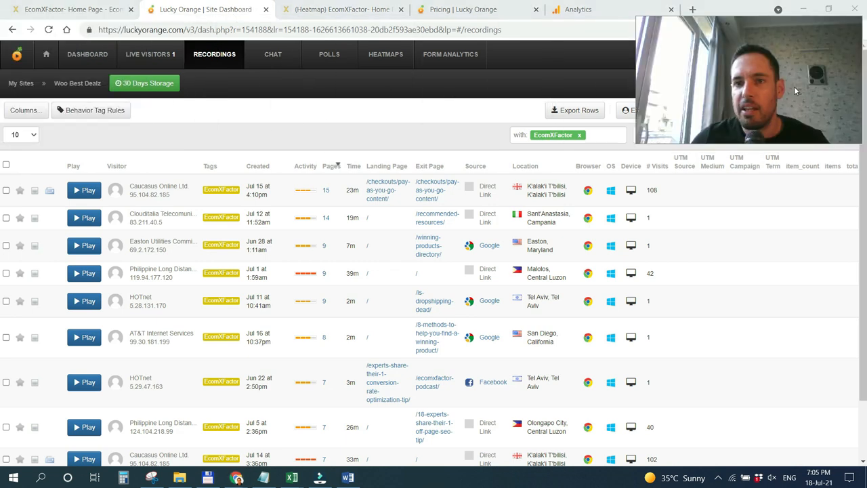
mouse_move(371, 138)
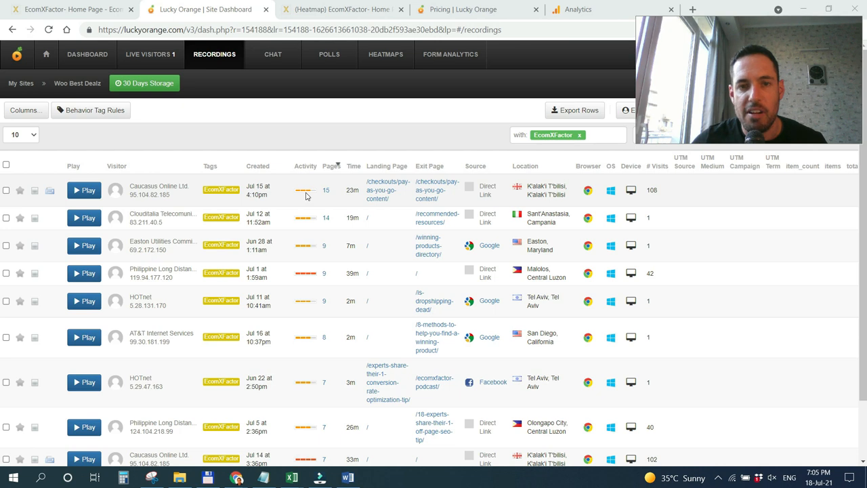
mouse_move(330, 168)
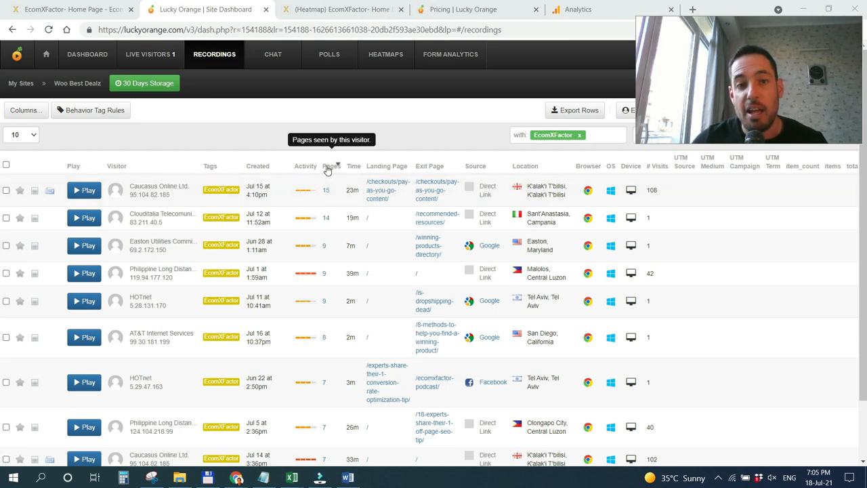
mouse_move(352, 168)
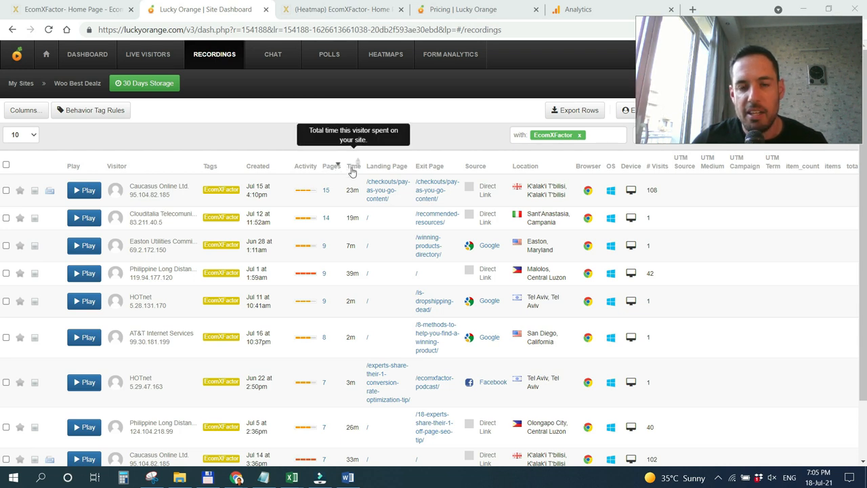
mouse_move(428, 166)
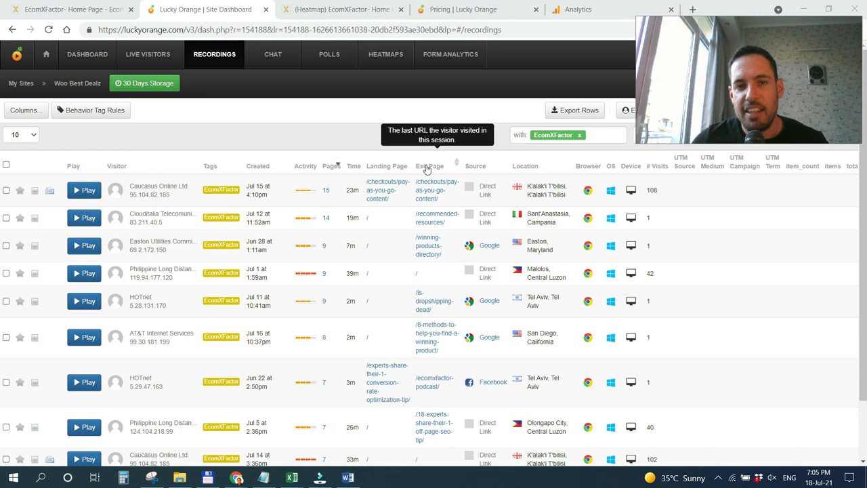
mouse_move(390, 218)
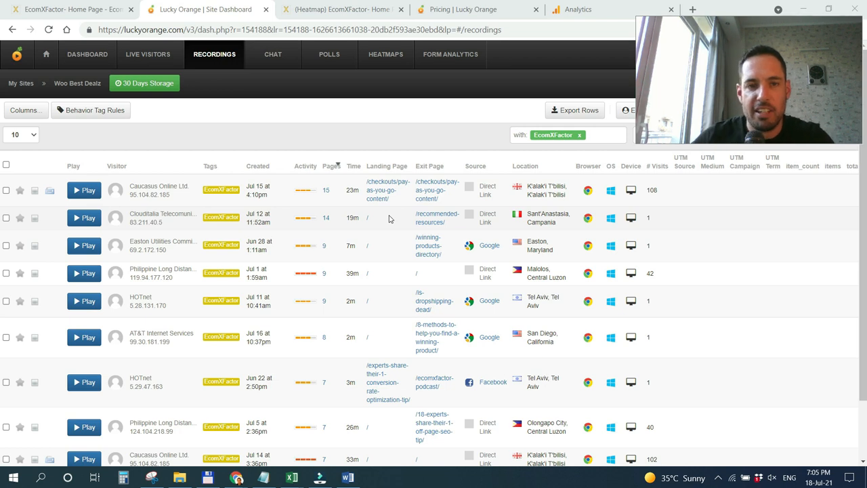
mouse_move(319, 206)
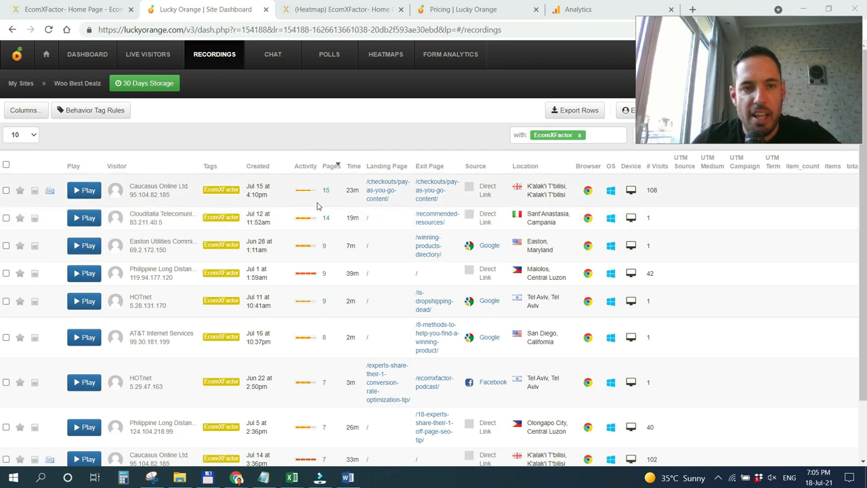
mouse_move(420, 233)
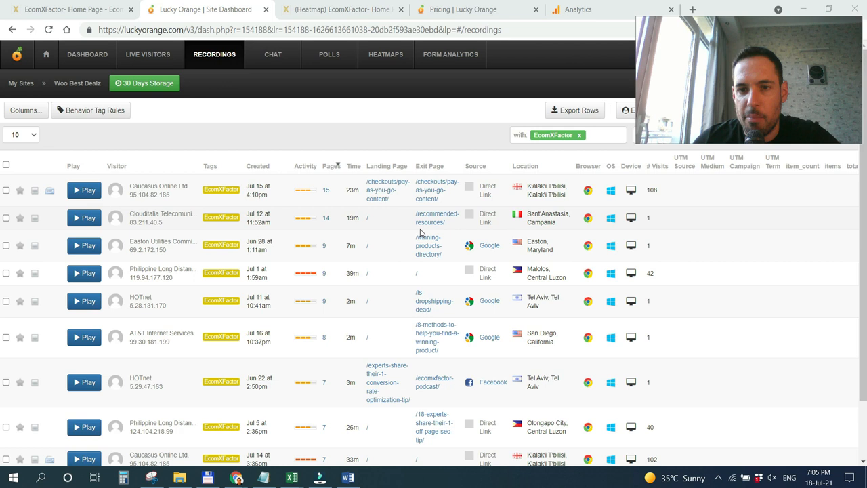
mouse_move(645, 222)
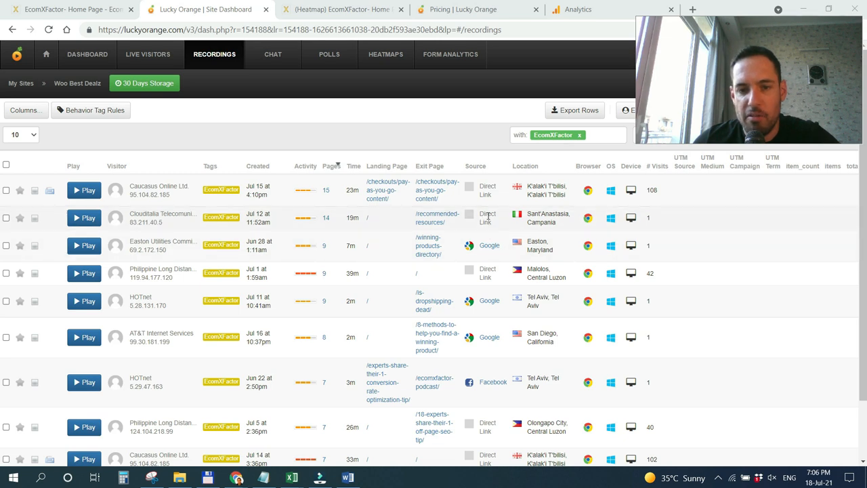
Play the Jul 12 visitor's session recording with 14 pages and 19m
click(84, 216)
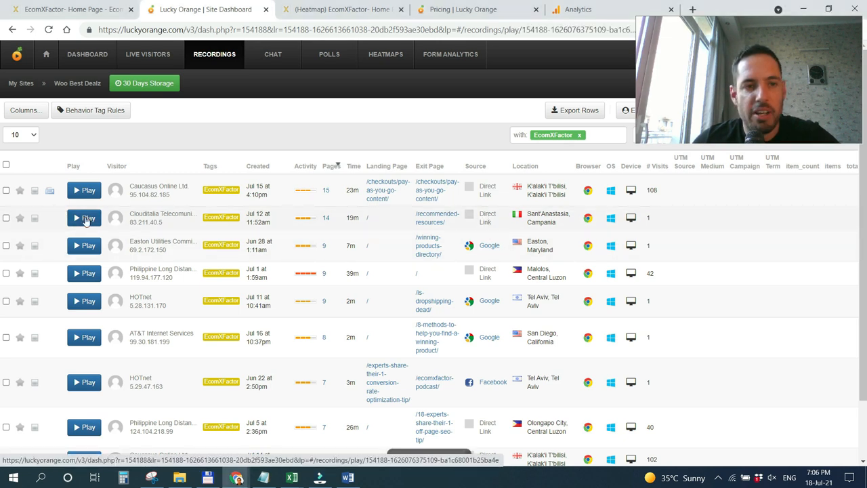
click(84, 217)
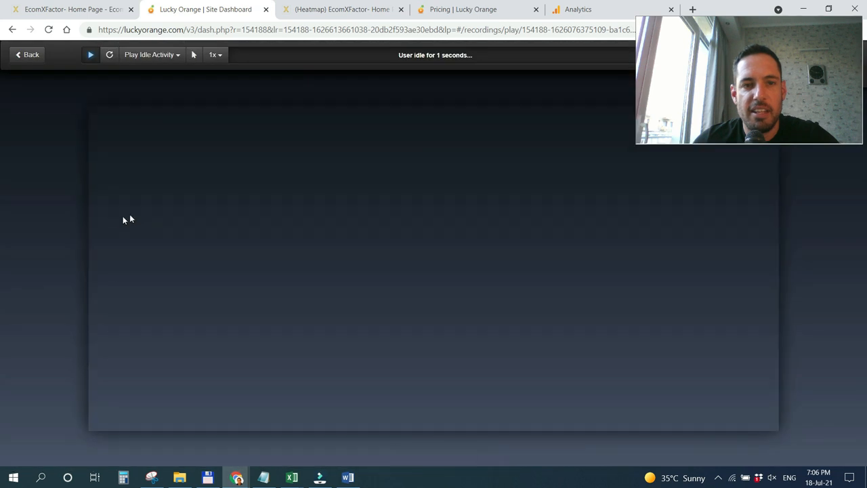
click(89, 54)
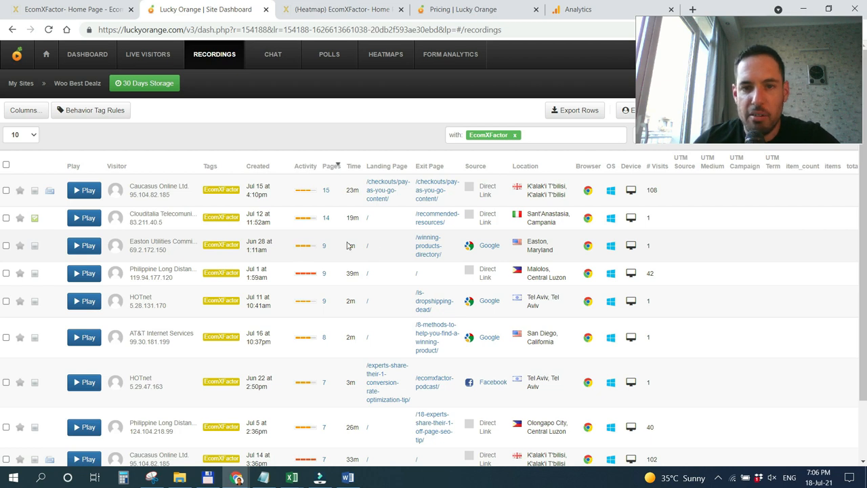
mouse_move(469, 246)
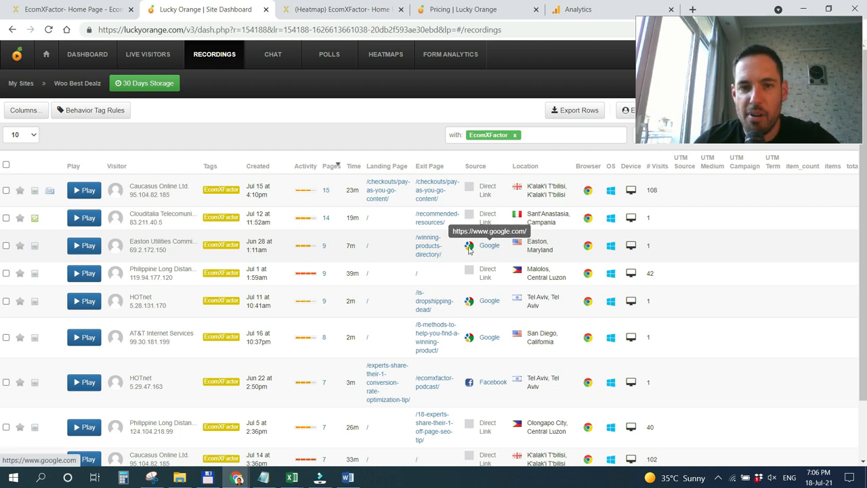
scroll(down, 3)
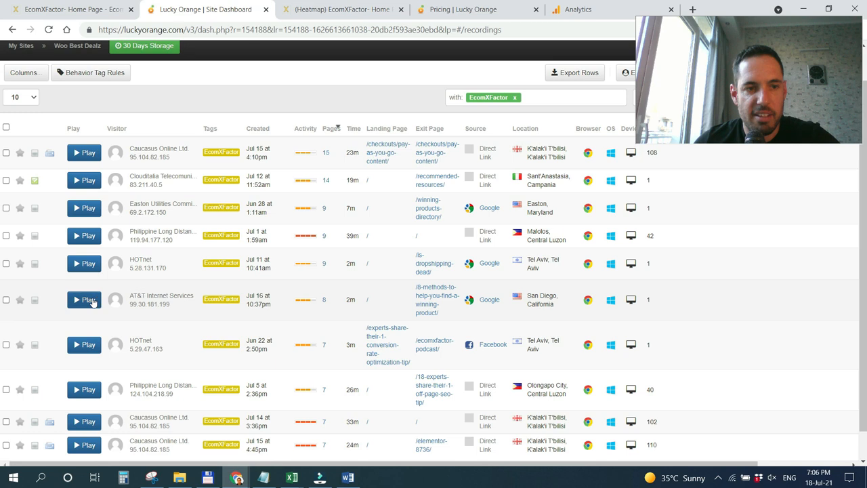
Play the Jul 16 San Diego visitor's recording with Skip Idle Activity and watch it scroll the homepage
click(84, 300)
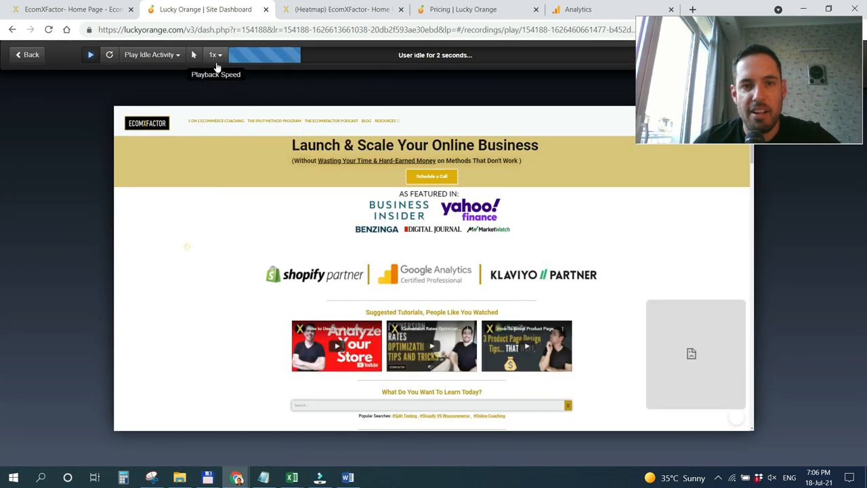
scroll(down, 3)
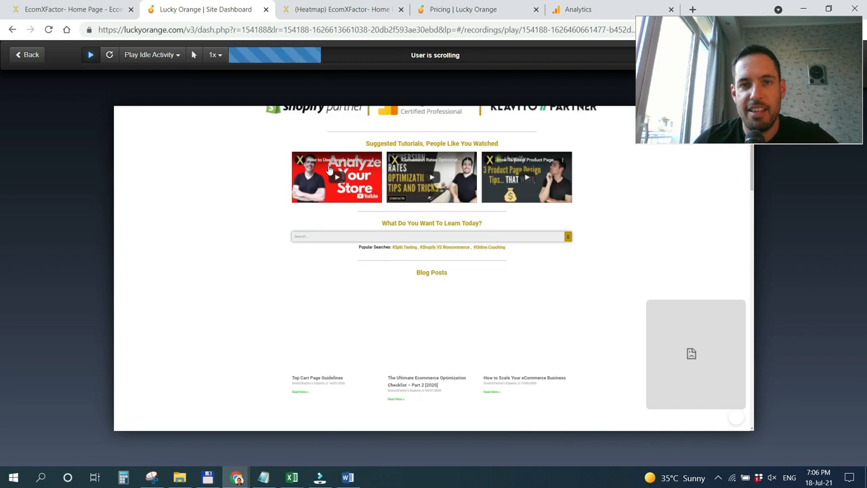
scroll(down, 3)
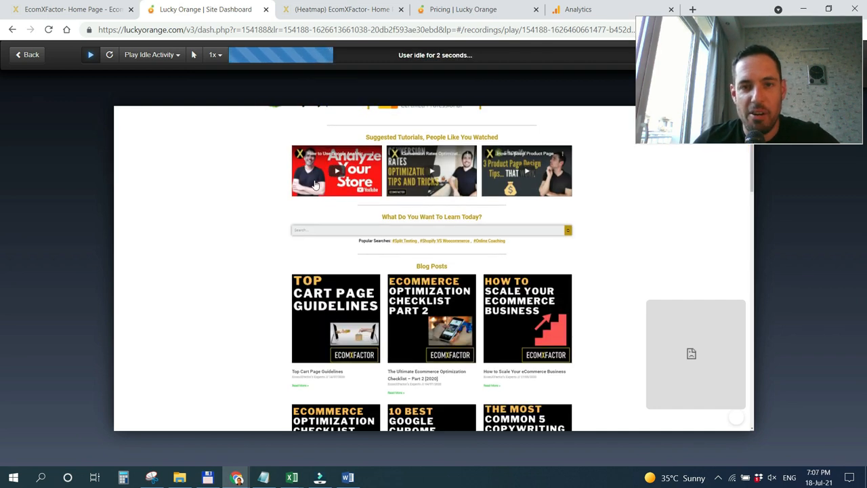
click(149, 54)
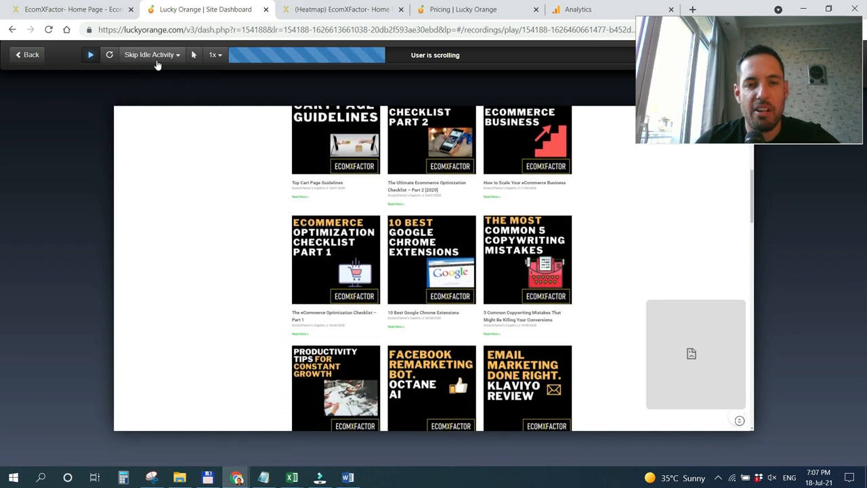
scroll(down, 3)
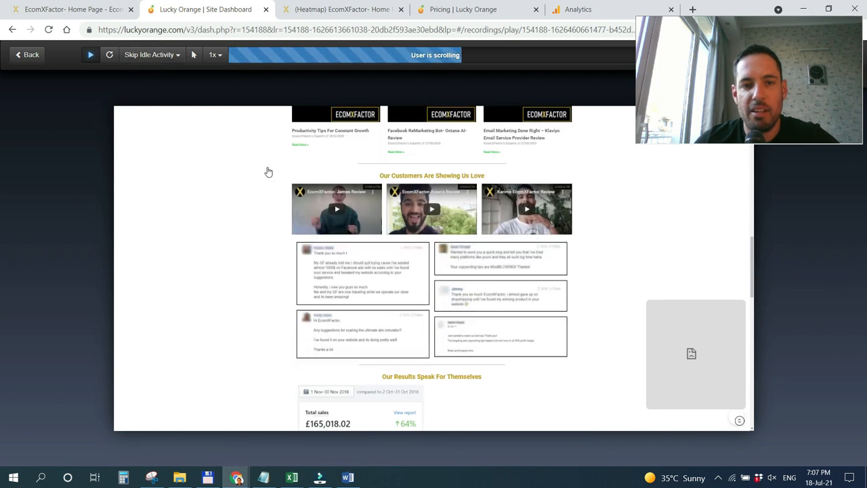
scroll(down, 3)
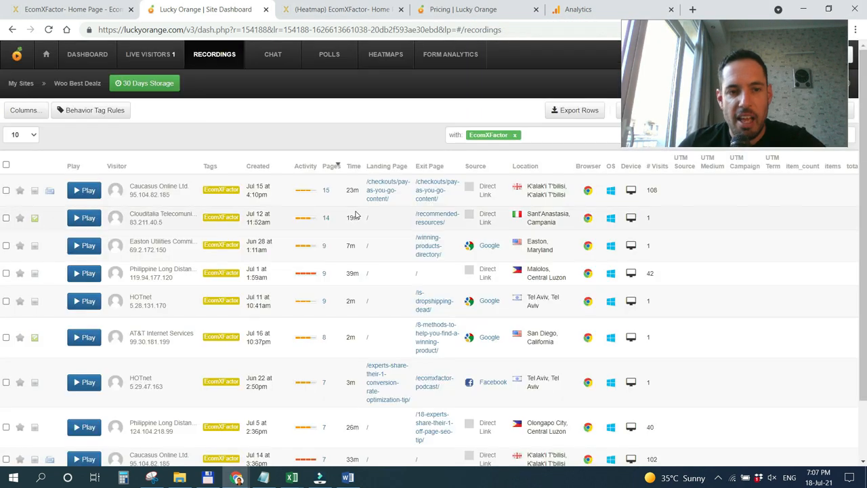
scroll(down, 3)
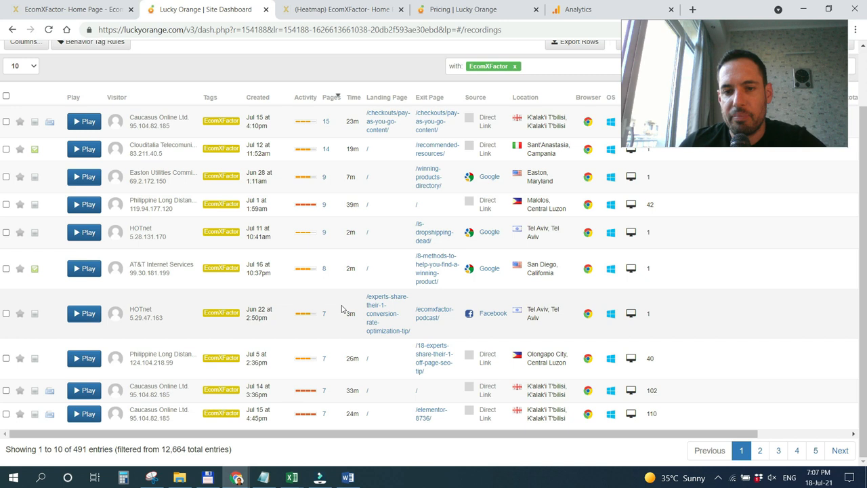
scroll(up, 3)
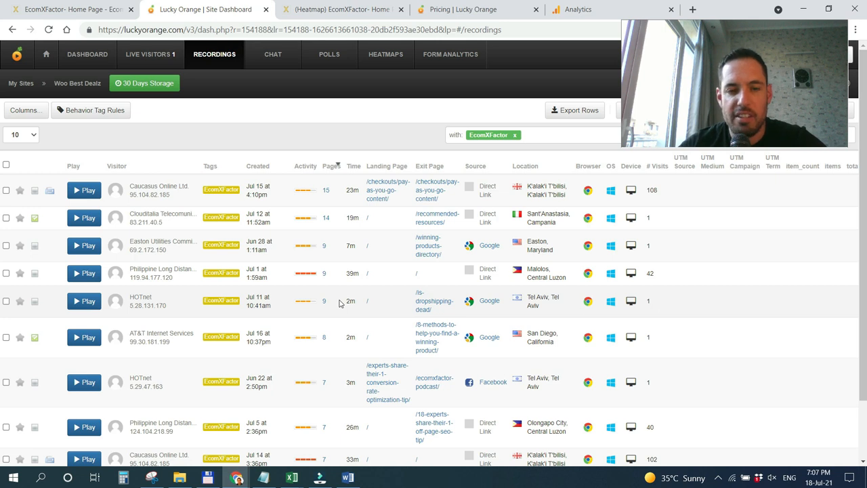
mouse_move(365, 302)
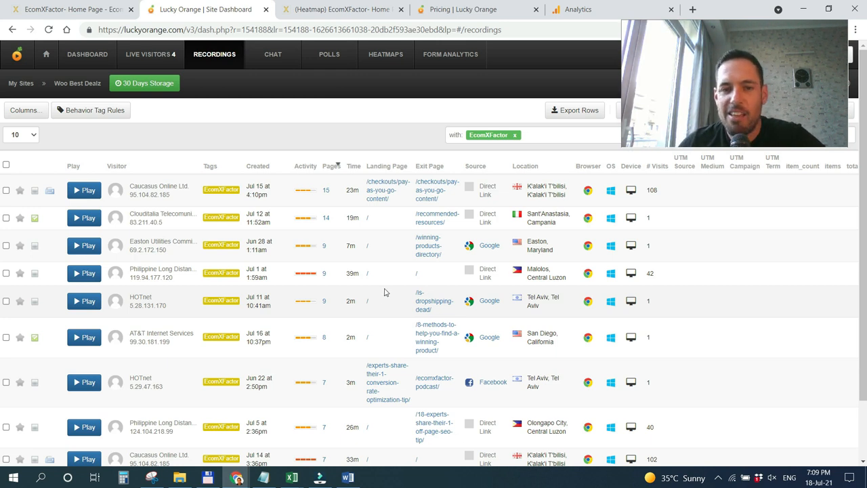
scroll(down, 3)
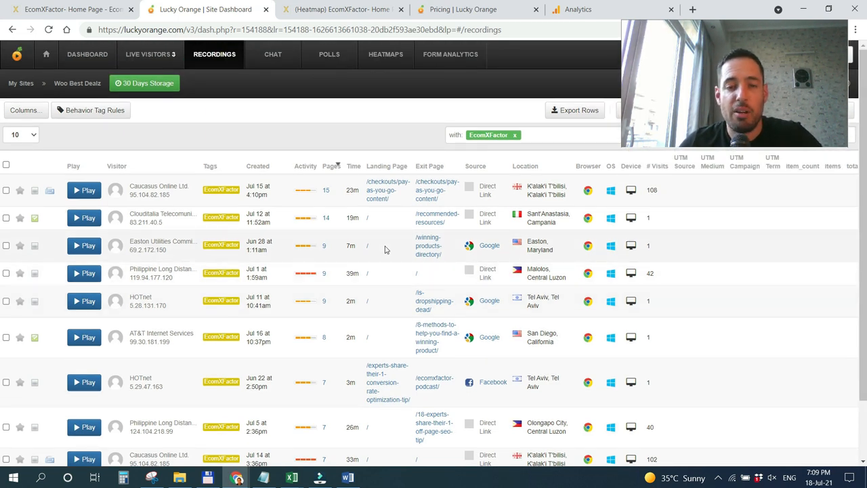
mouse_move(395, 238)
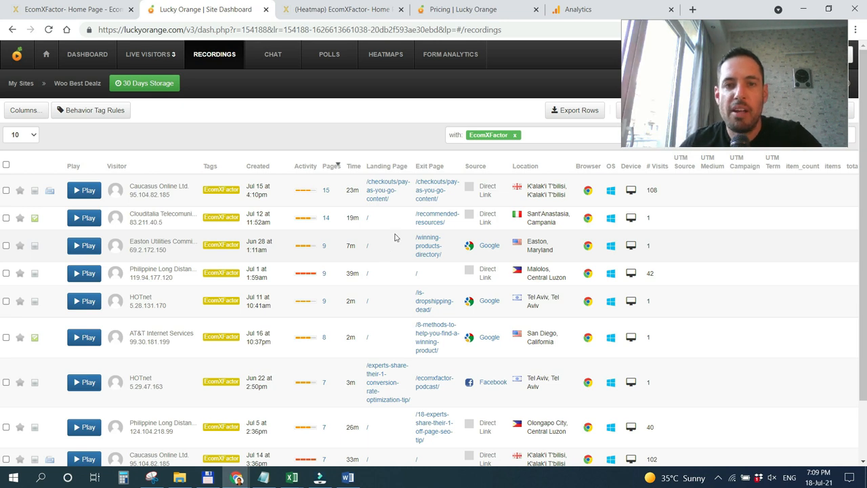
mouse_move(352, 165)
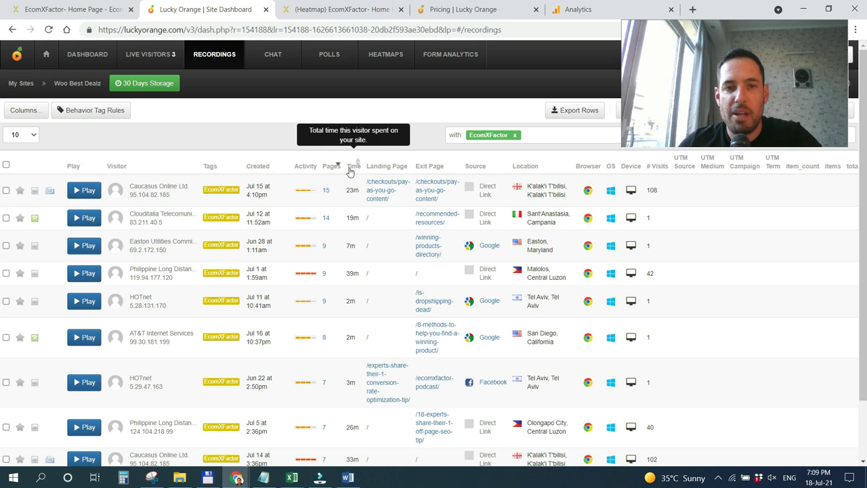
mouse_move(350, 198)
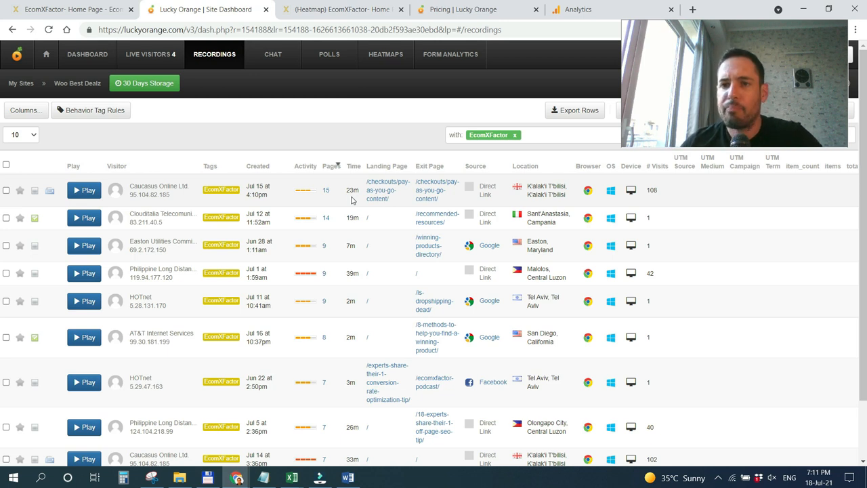
scroll(down, 3)
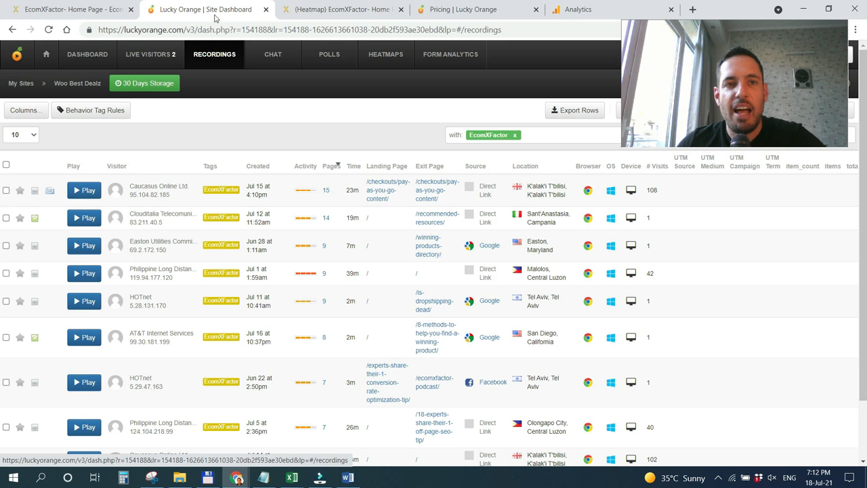
mouse_move(204, 10)
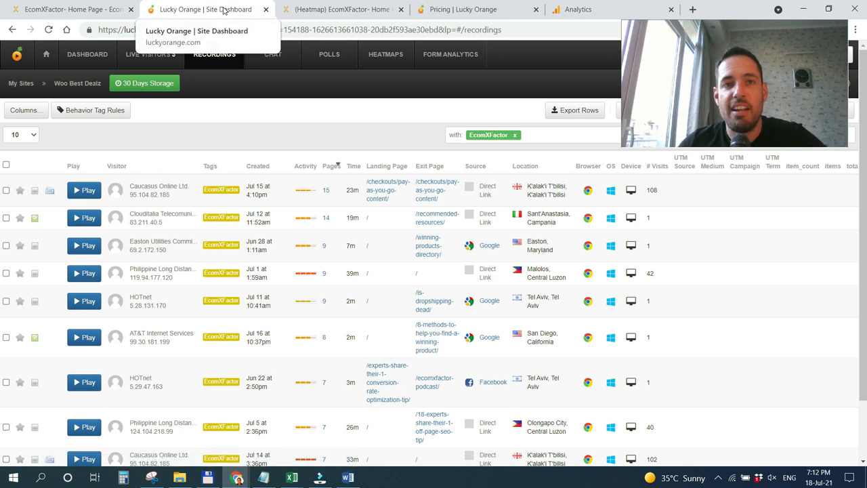
Bring up the Behavior Flow report tracing 15K landing-page sessions through interactions with 14K drop-offs
click(577, 8)
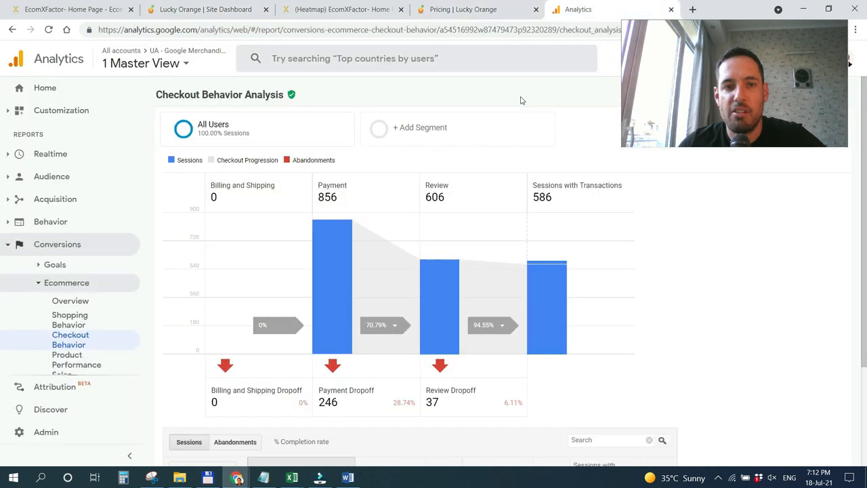
mouse_move(331, 277)
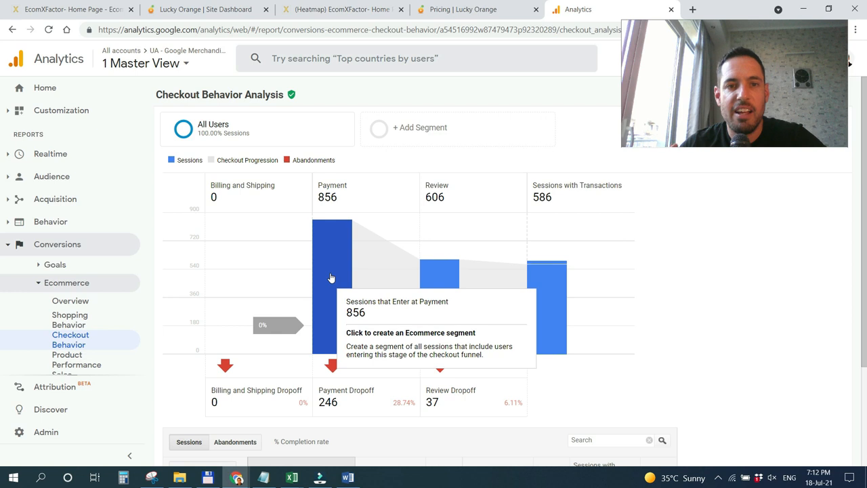
mouse_move(97, 234)
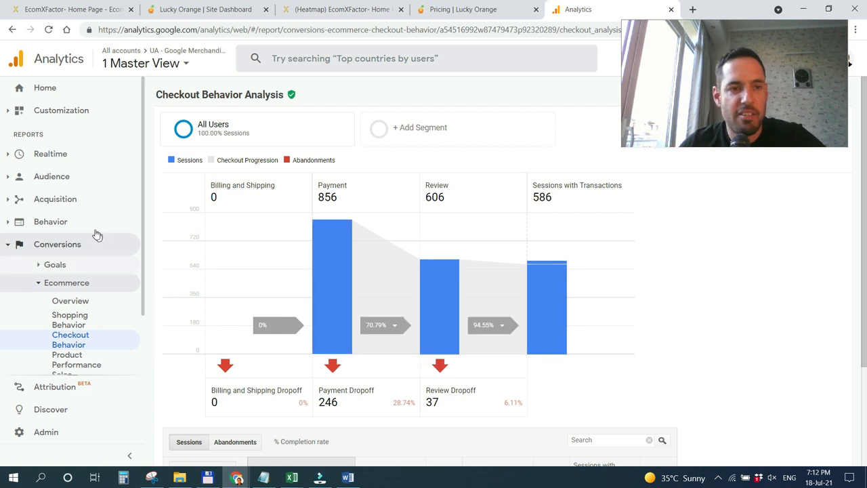
click(50, 222)
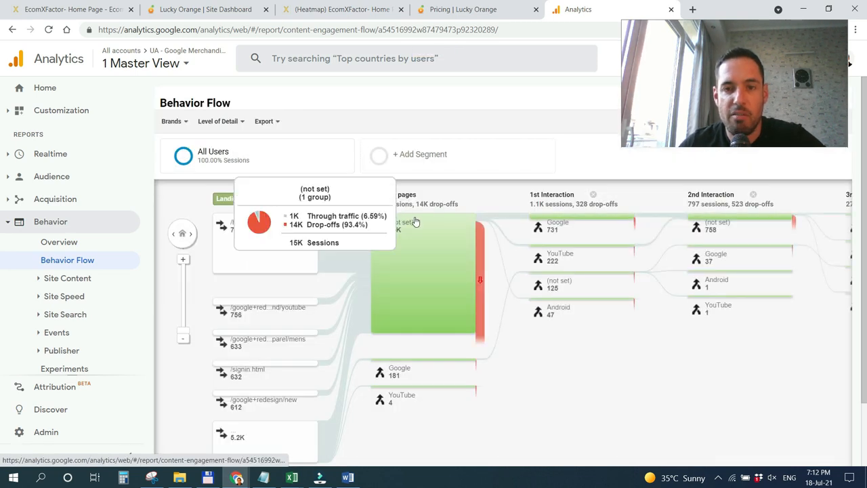
mouse_move(393, 219)
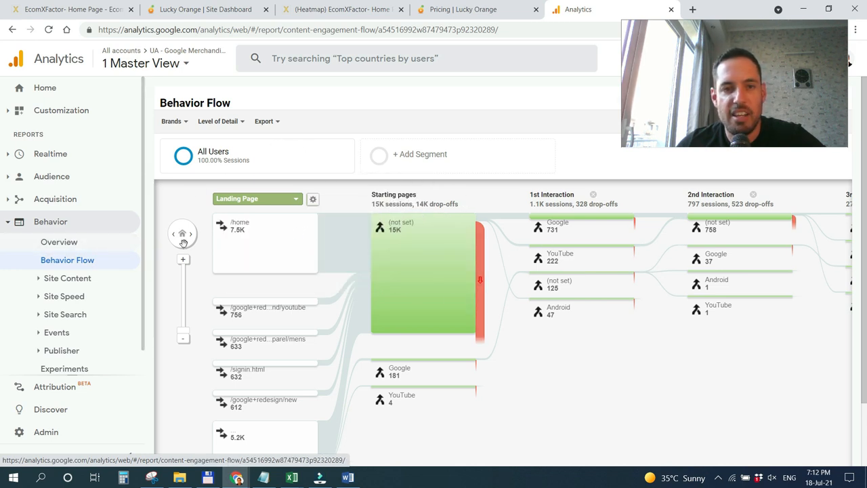
mouse_move(420, 206)
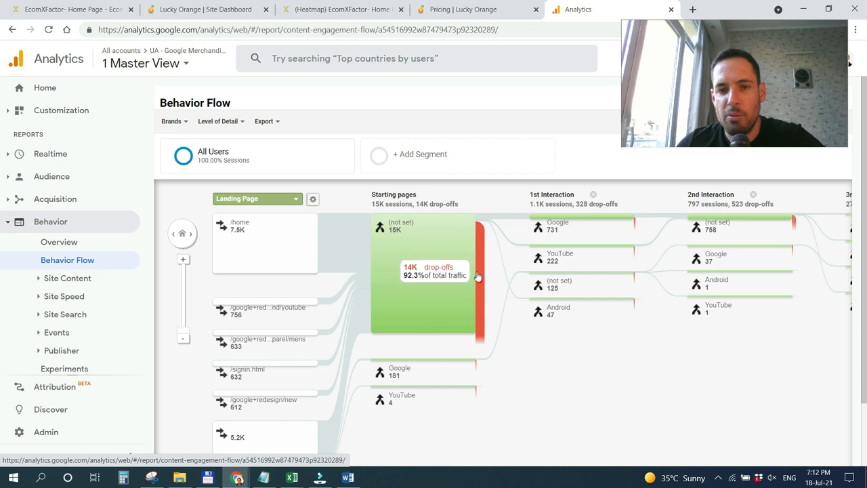
mouse_move(474, 228)
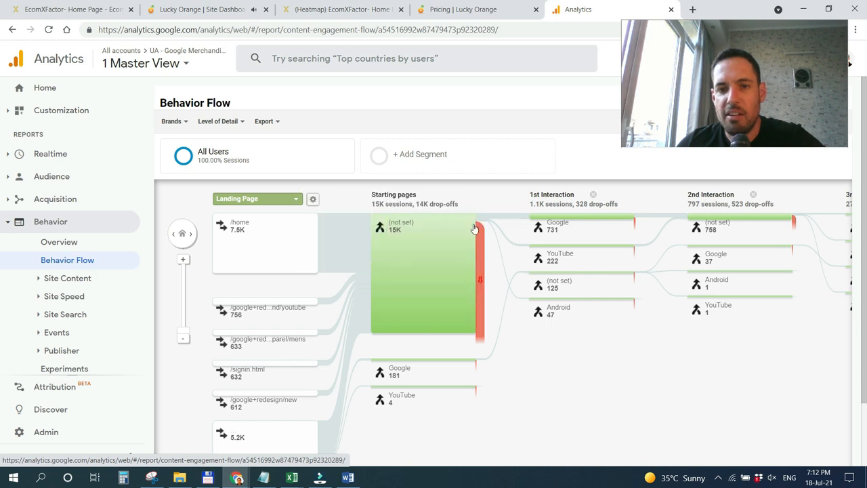
mouse_move(481, 224)
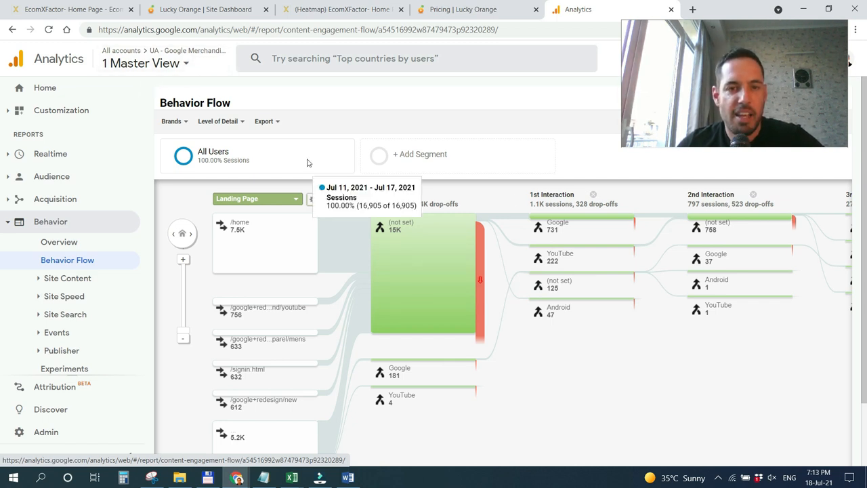
mouse_move(493, 252)
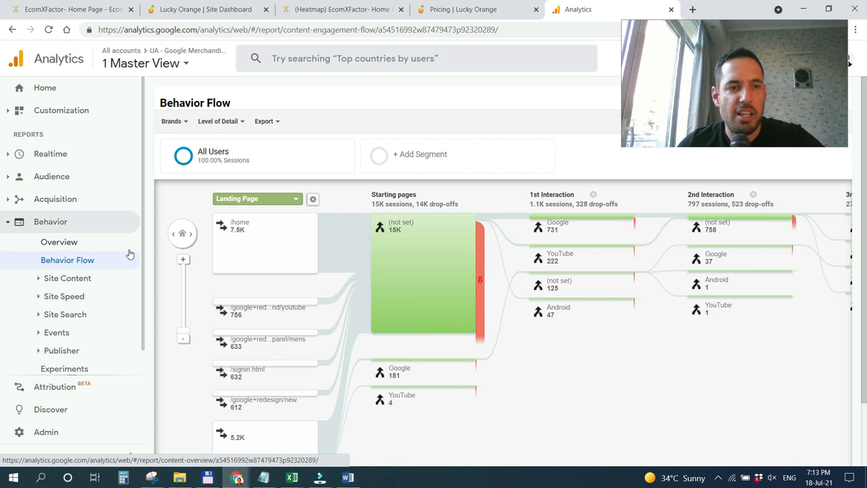
mouse_move(65, 190)
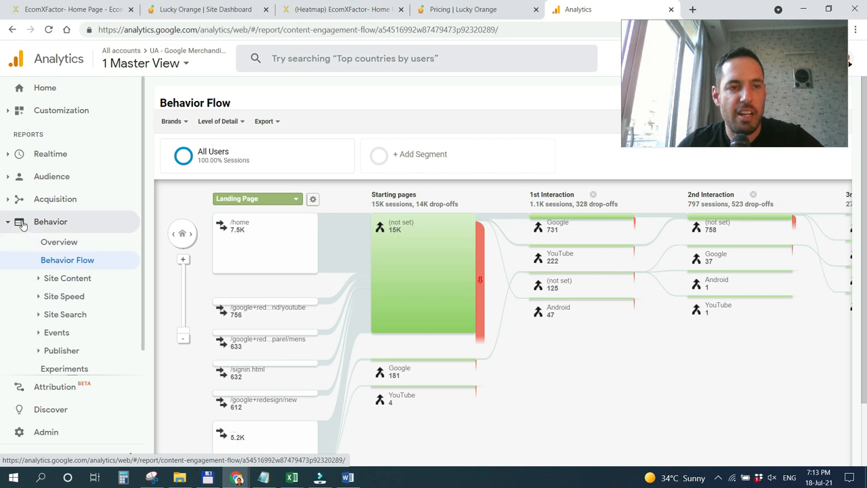
mouse_move(119, 225)
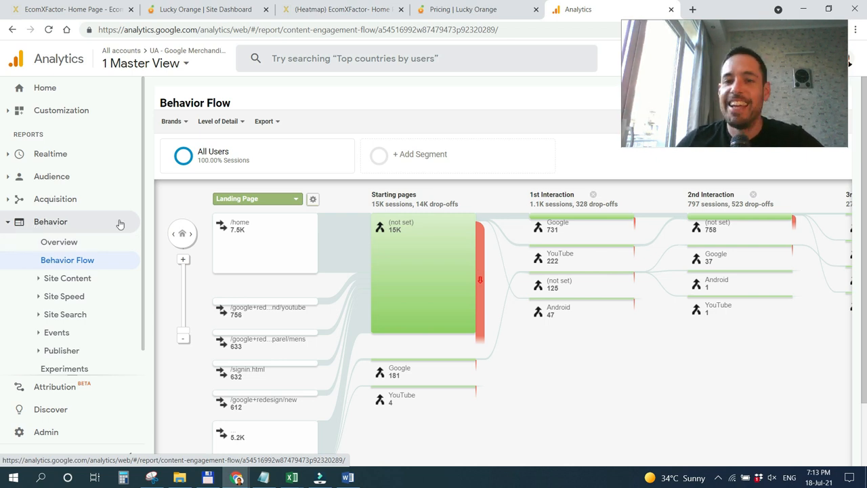
mouse_move(366, 252)
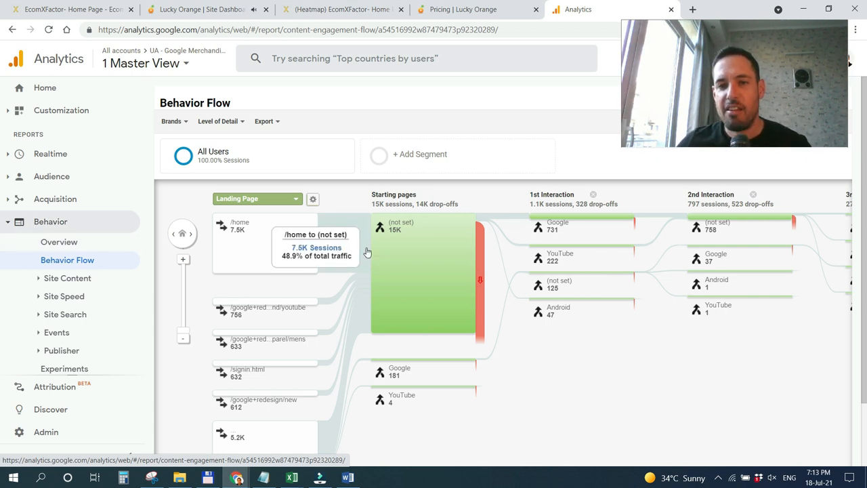